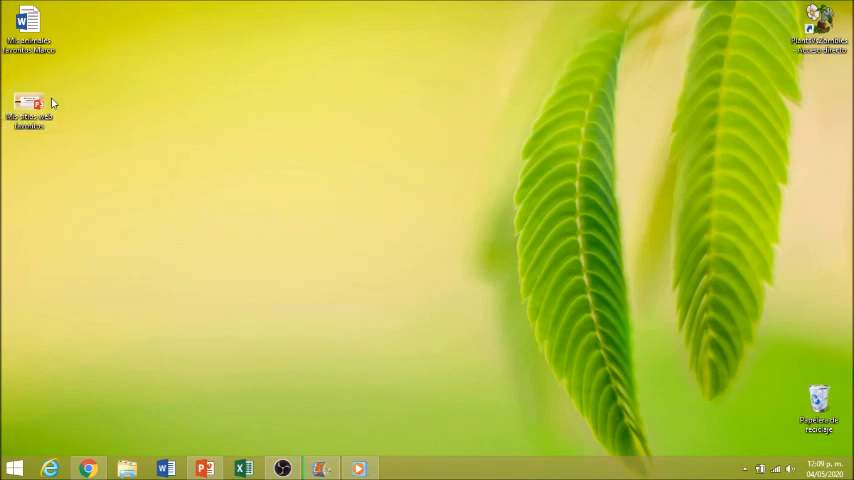
mouse_move(30, 108)
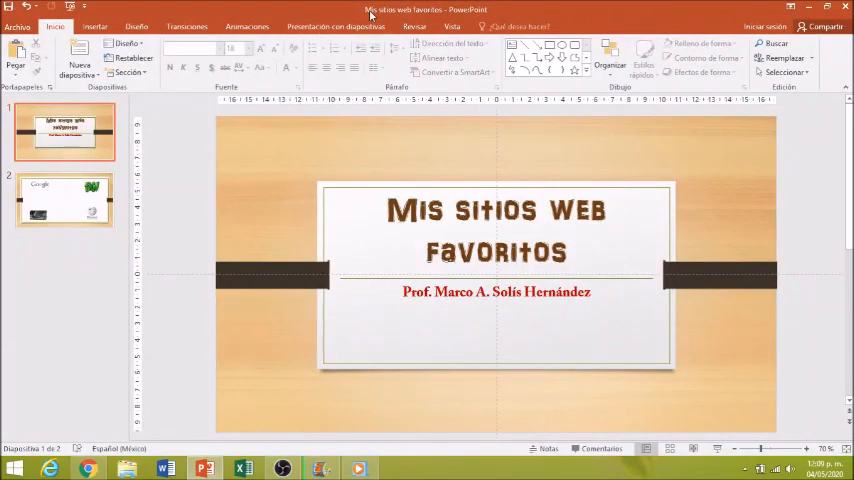
mouse_move(530, 318)
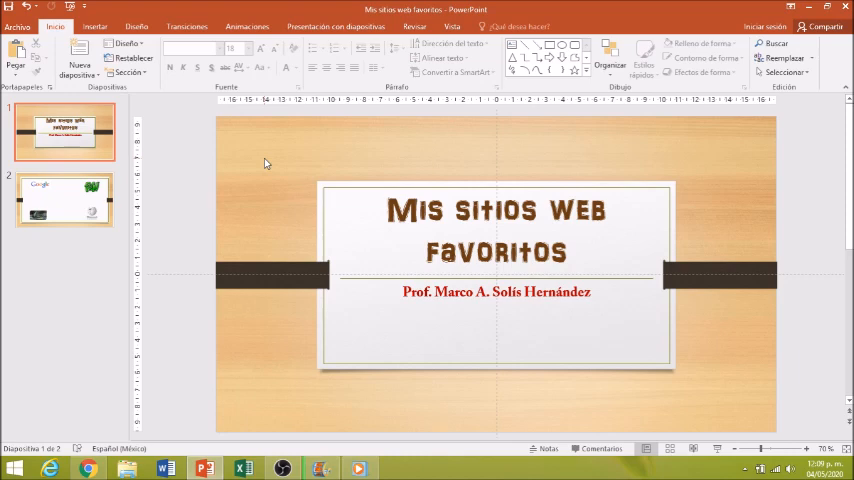
mouse_move(612, 316)
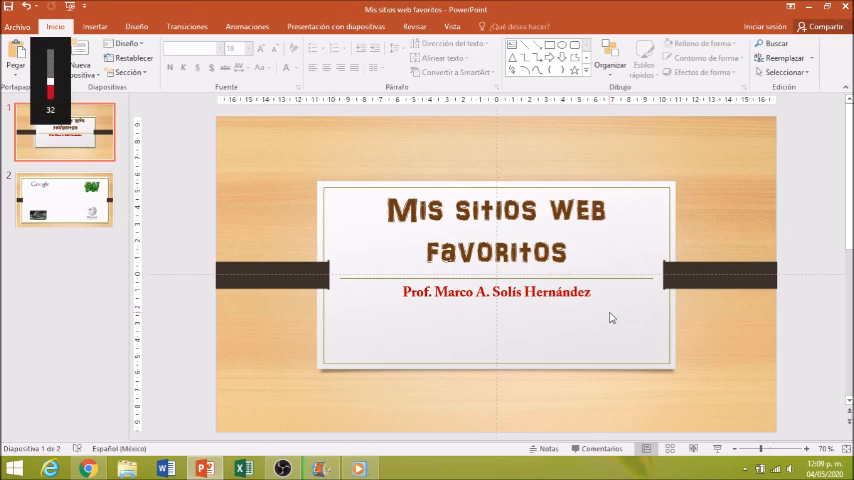
Select the subtitle on the title slide of 'Mis sitios web favoritos'
left_click(496, 292)
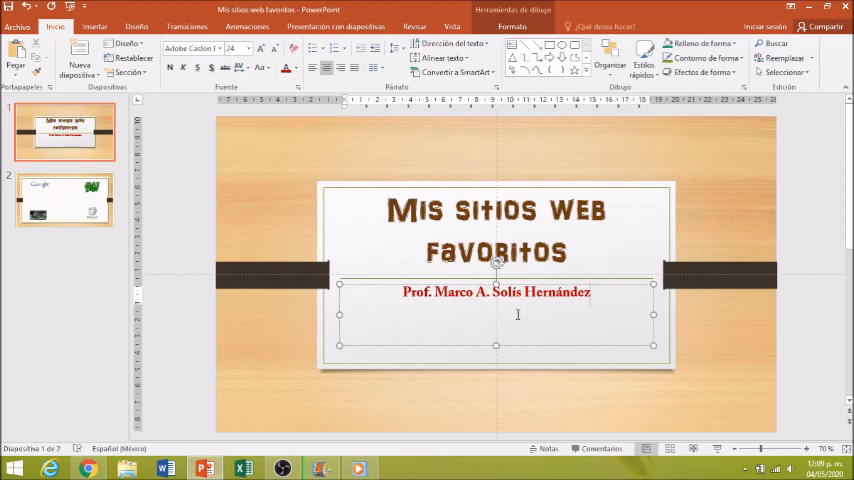
mouse_move(532, 324)
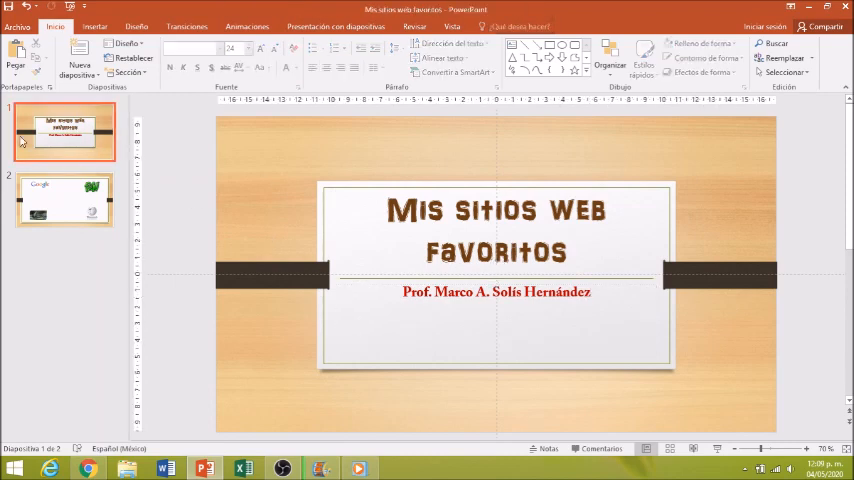
mouse_move(80, 210)
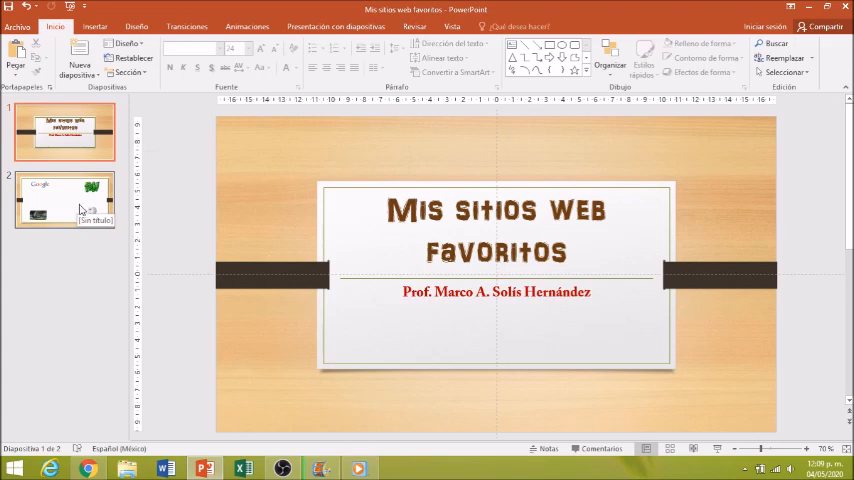
Move to slide 2 and leave the Google logo selected among the website images
left_click(64, 200)
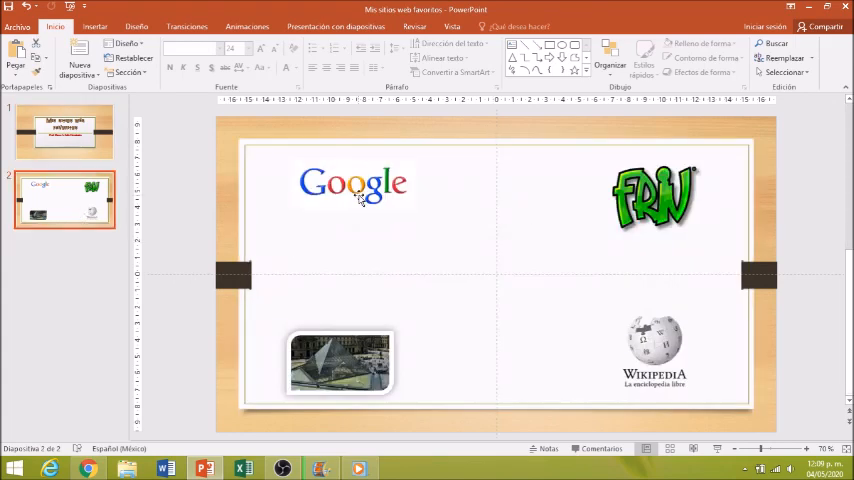
left_click(352, 184)
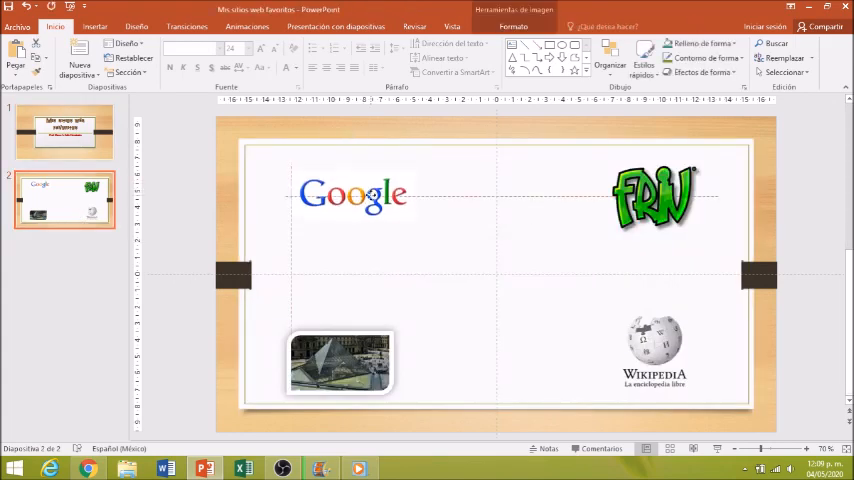
left_click(656, 196)
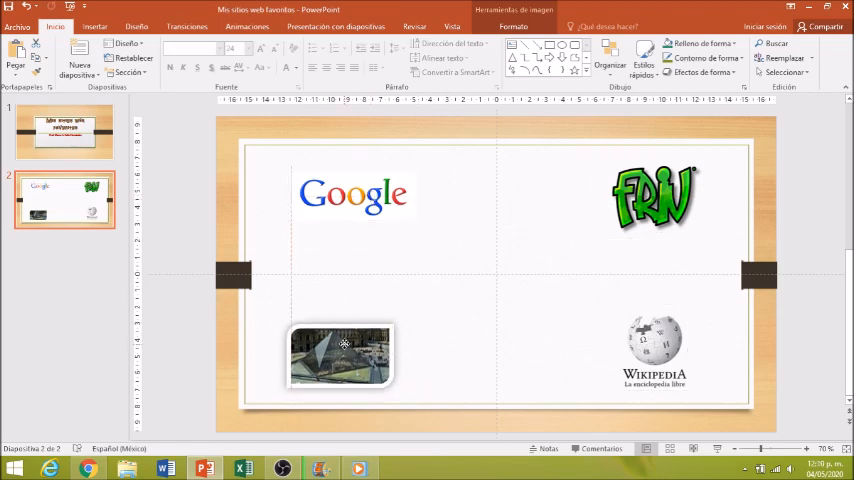
left_click(460, 328)
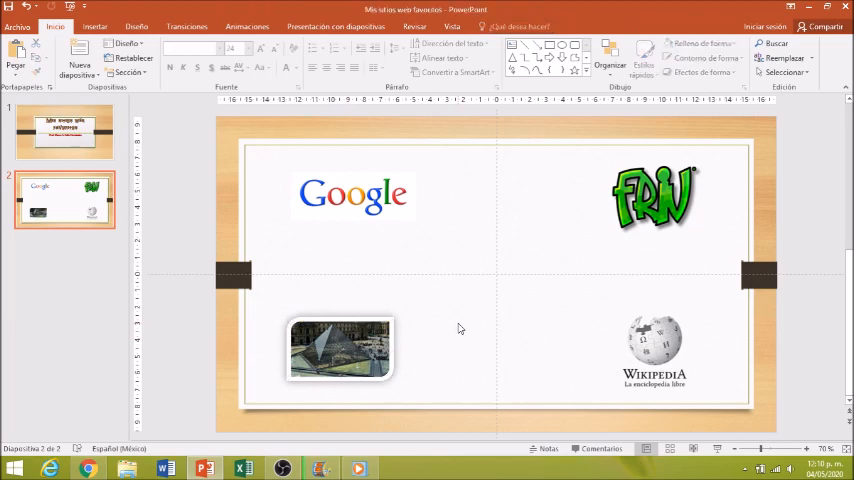
left_click(352, 192)
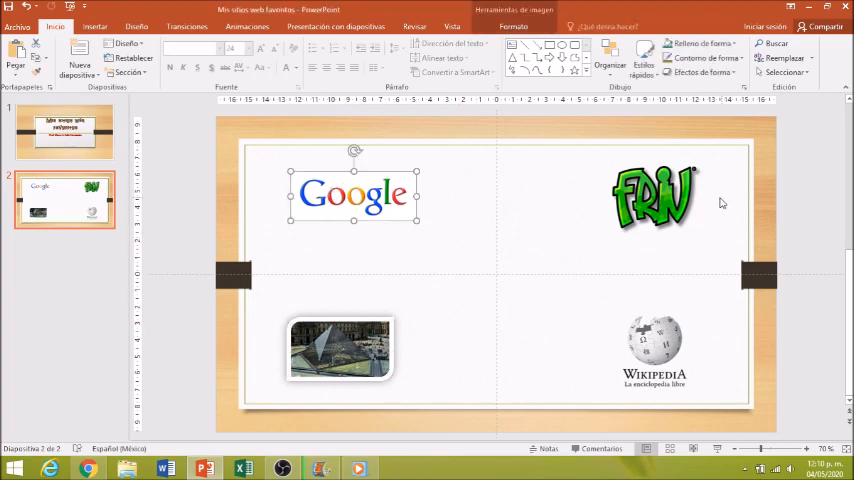
left_click(648, 350)
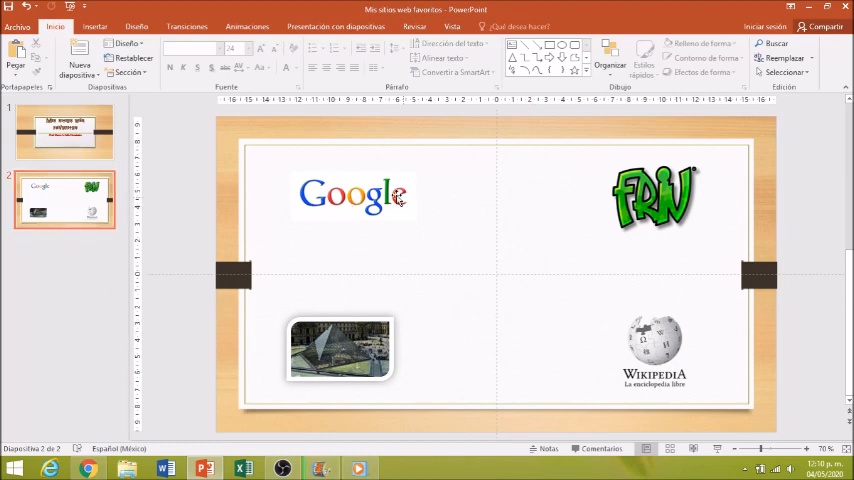
left_click(352, 194)
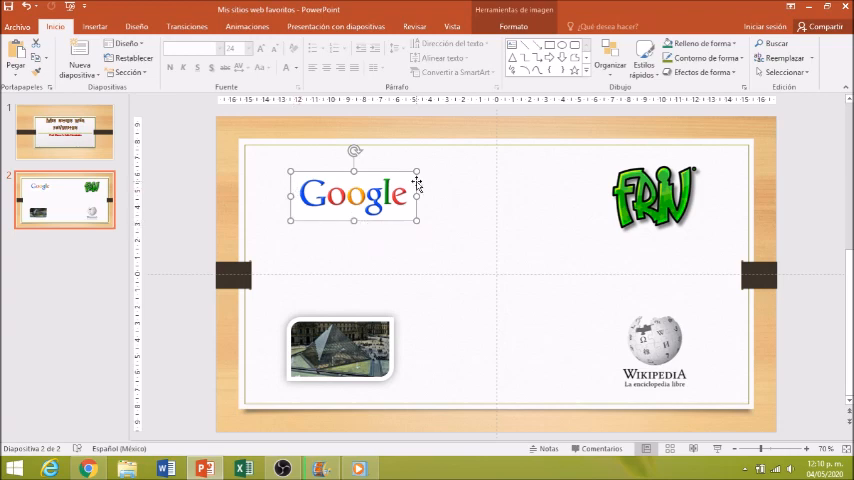
mouse_move(406, 192)
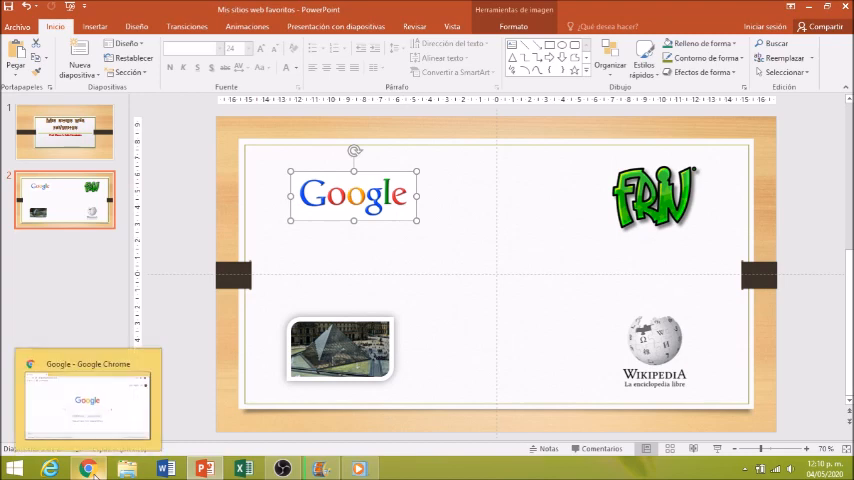
Switch to Chrome, search 'GOOGLE' and open the top result, the Google homepage
left_click(88, 468)
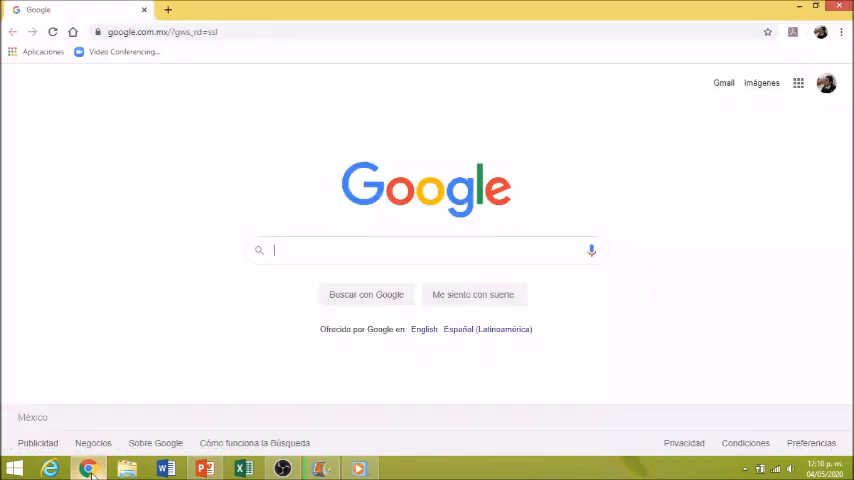
mouse_move(328, 240)
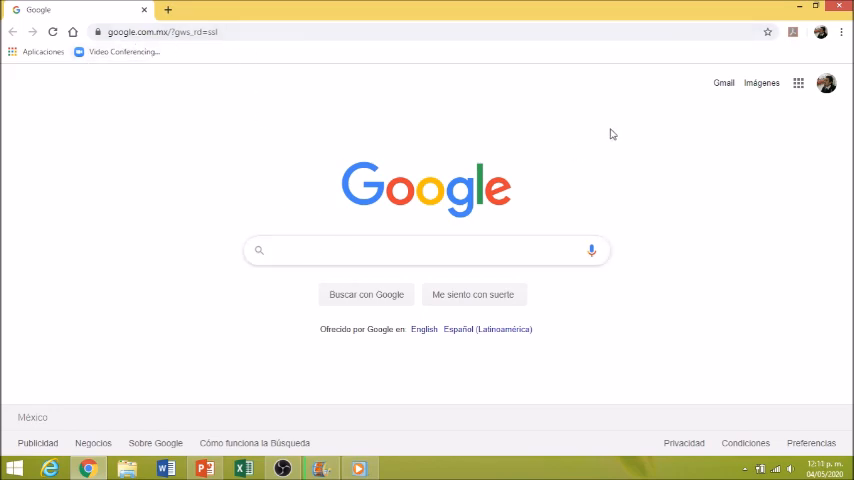
type("GOOGLE")
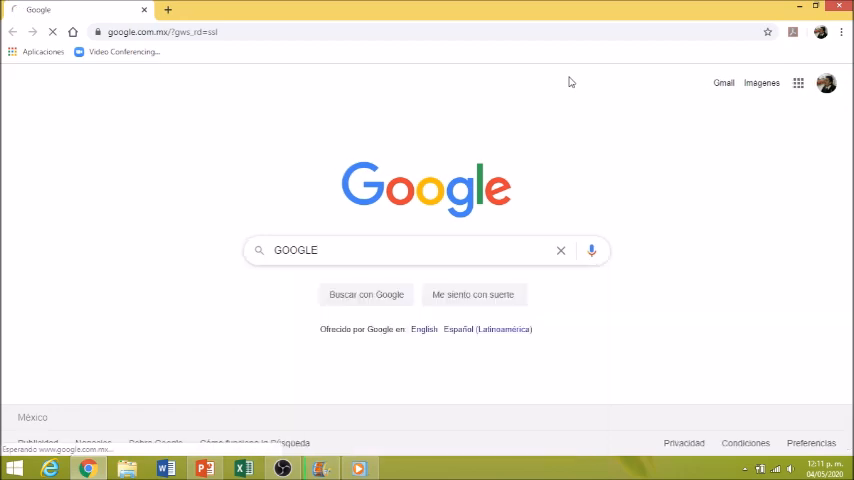
left_click(364, 294)
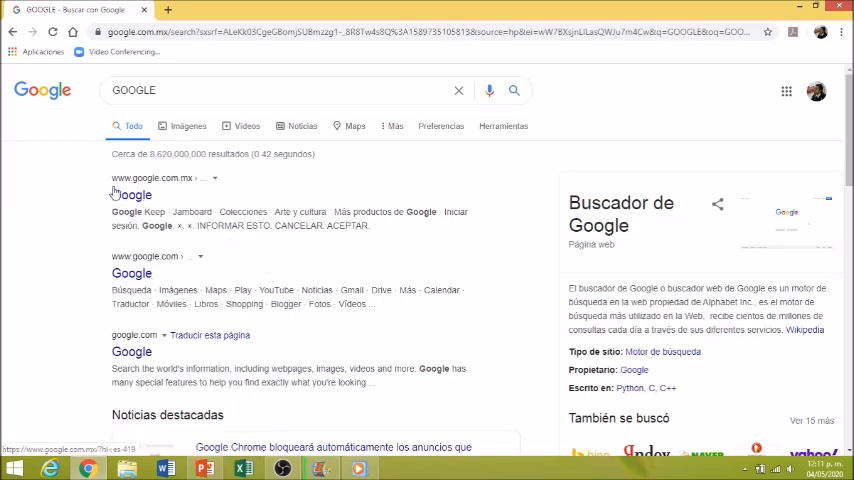
left_click(132, 196)
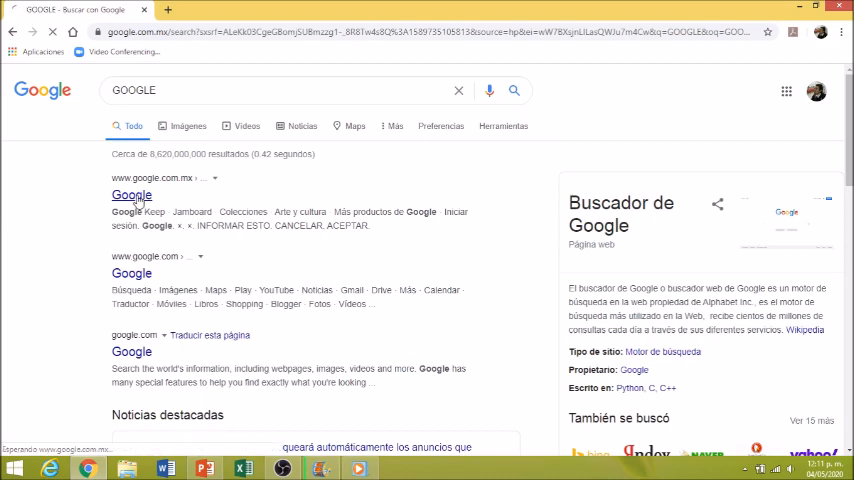
left_click(132, 196)
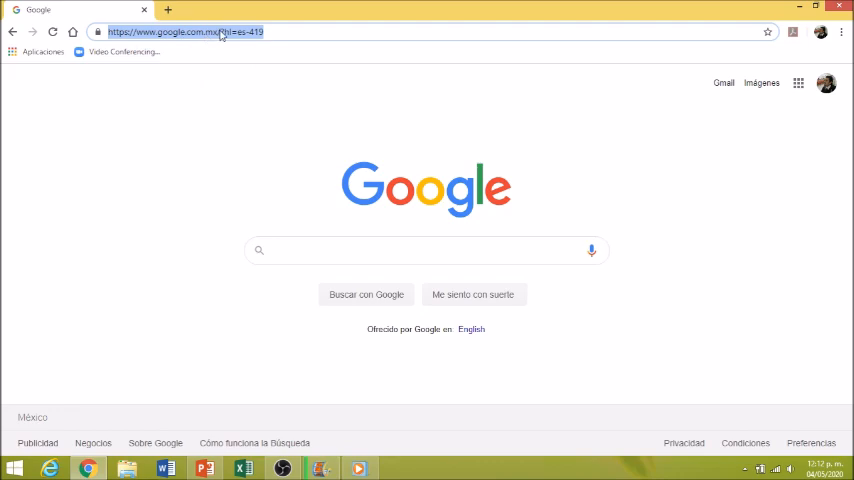
right_click(224, 32)
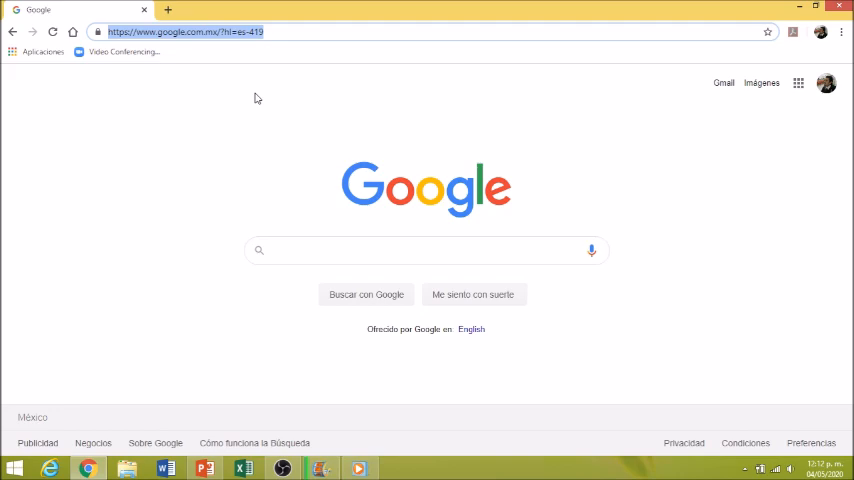
mouse_move(4, 136)
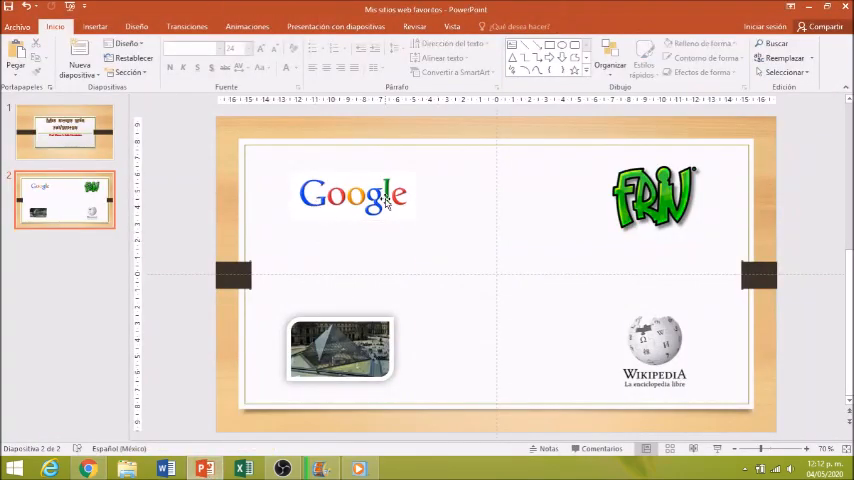
left_click(352, 192)
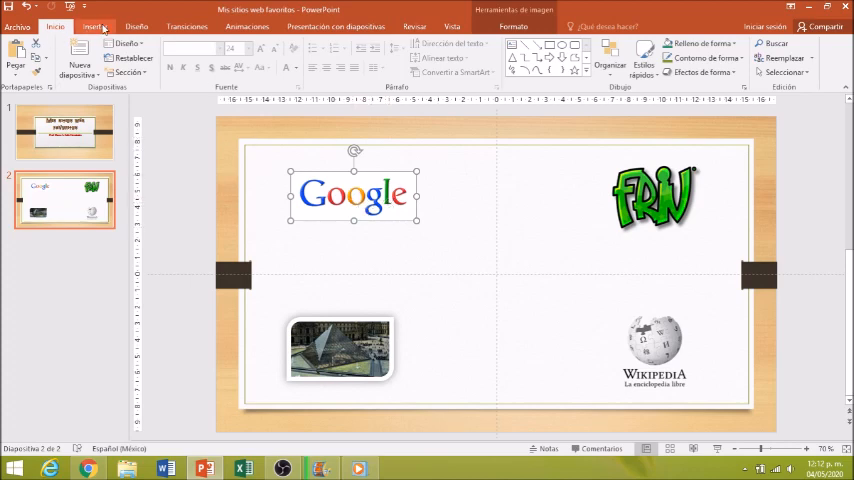
left_click(82, 20)
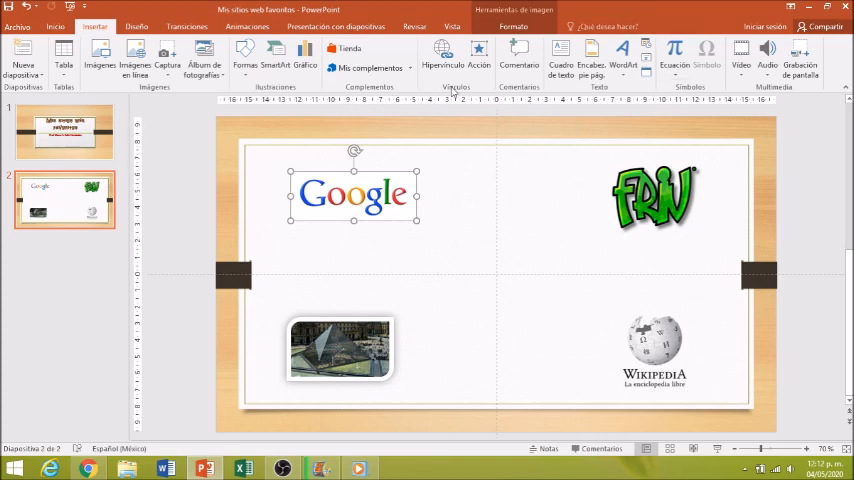
mouse_move(442, 56)
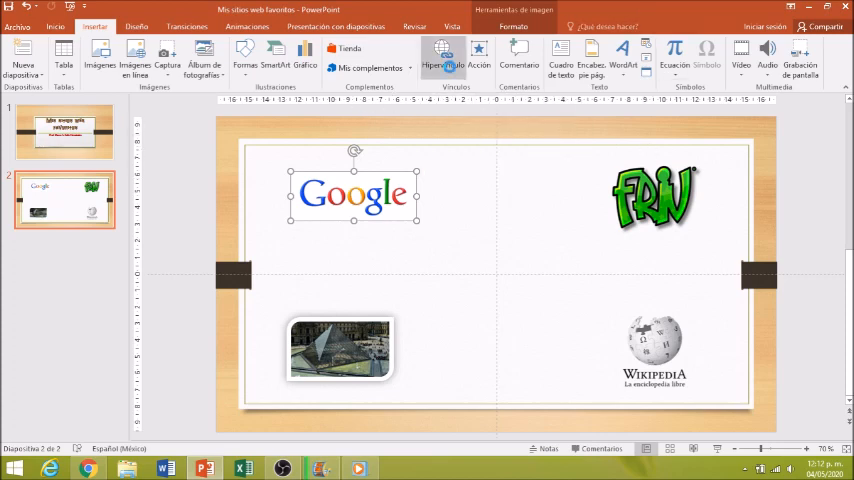
left_click(442, 48)
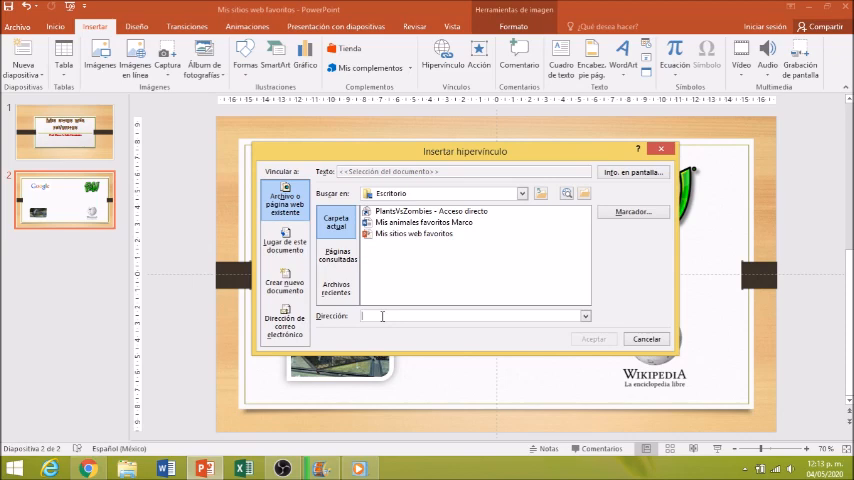
right_click(400, 316)
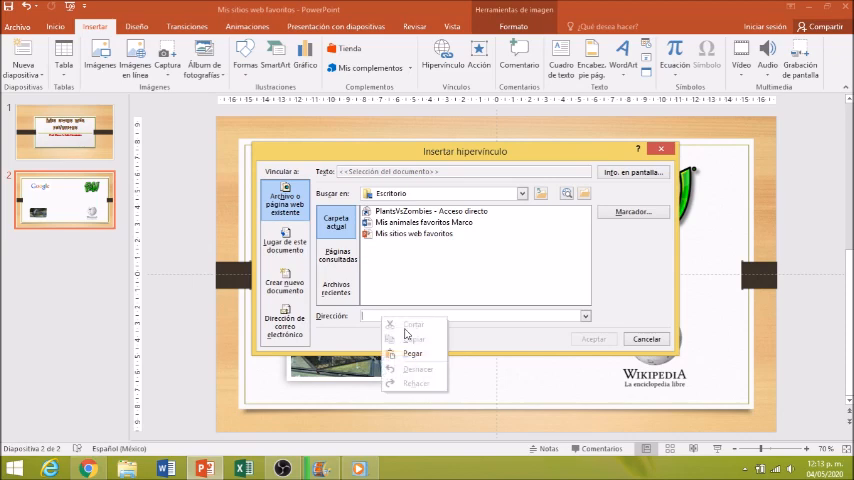
left_click(404, 352)
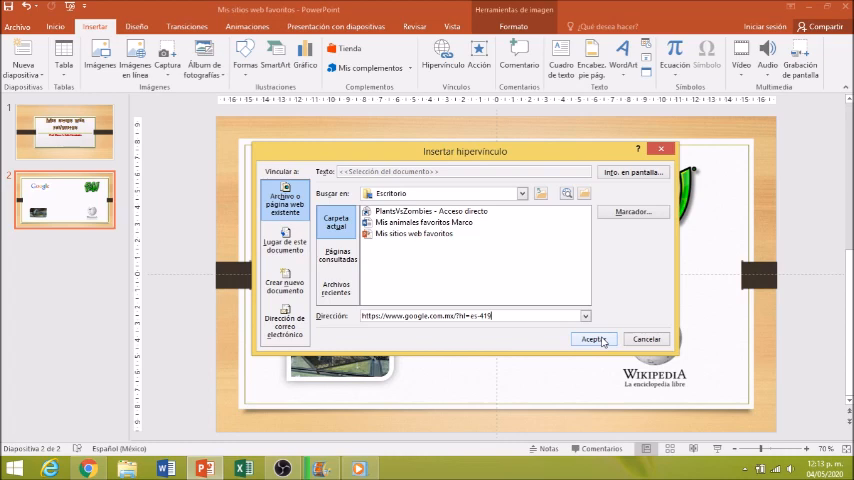
left_click(592, 340)
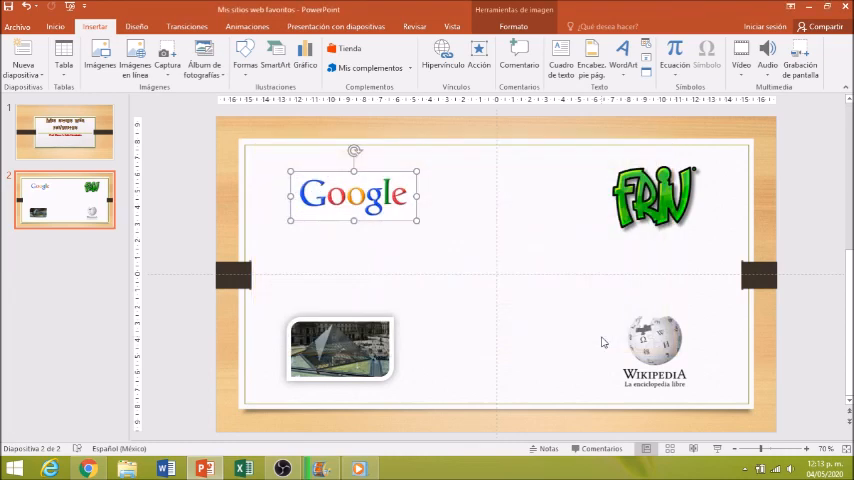
left_click(400, 242)
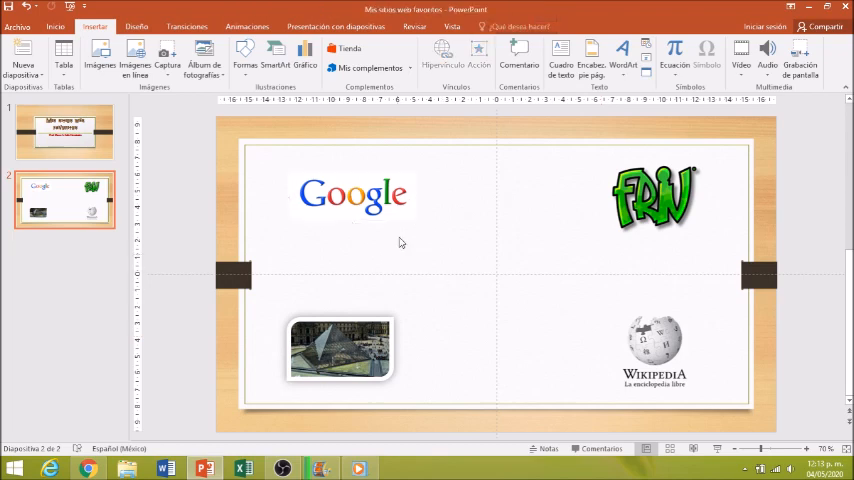
left_click(352, 192)
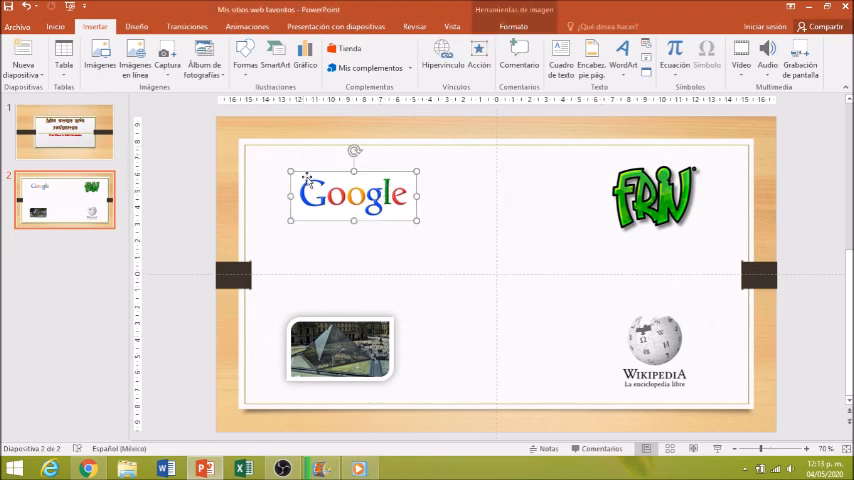
mouse_move(376, 348)
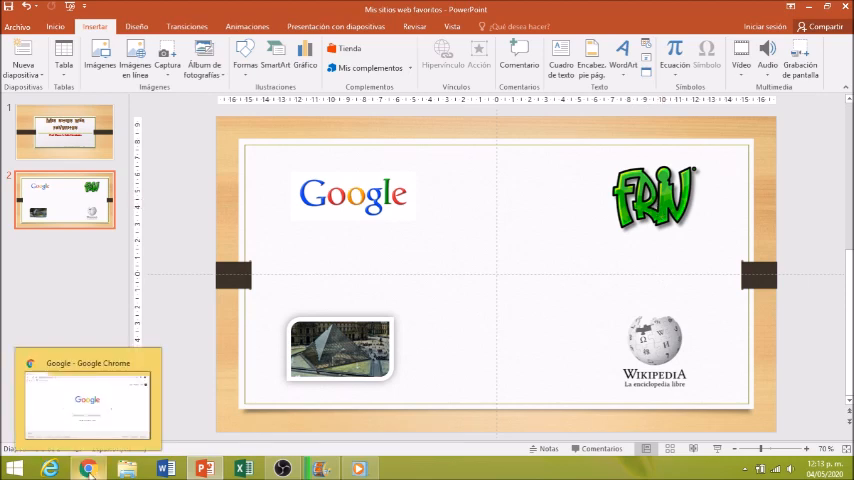
In Chrome, search Google for 'JUEGOS FRIV' and look through the results
left_click(88, 468)
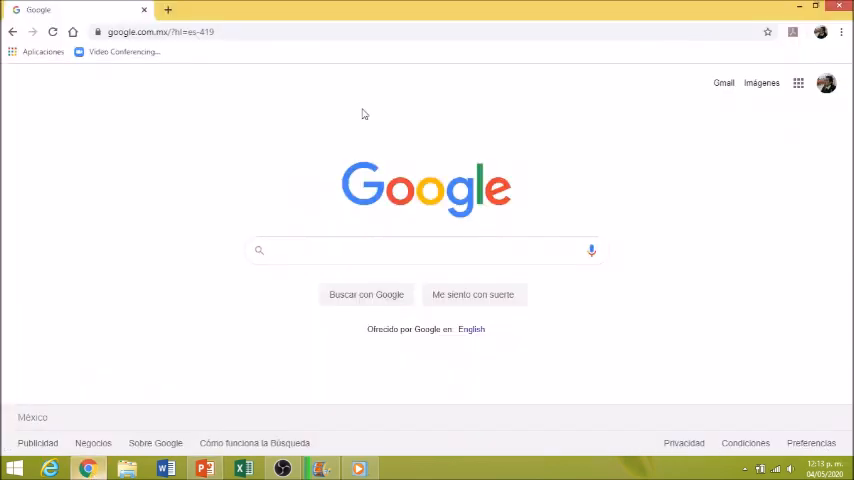
left_click(420, 250)
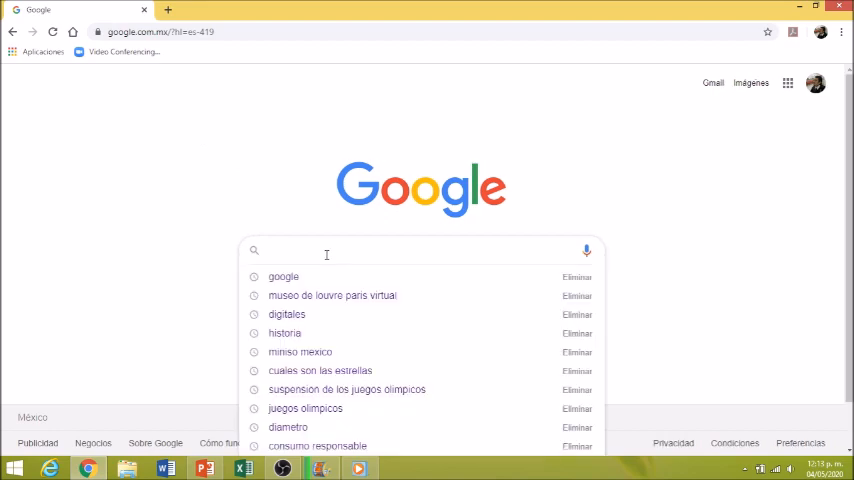
type("FRIV")
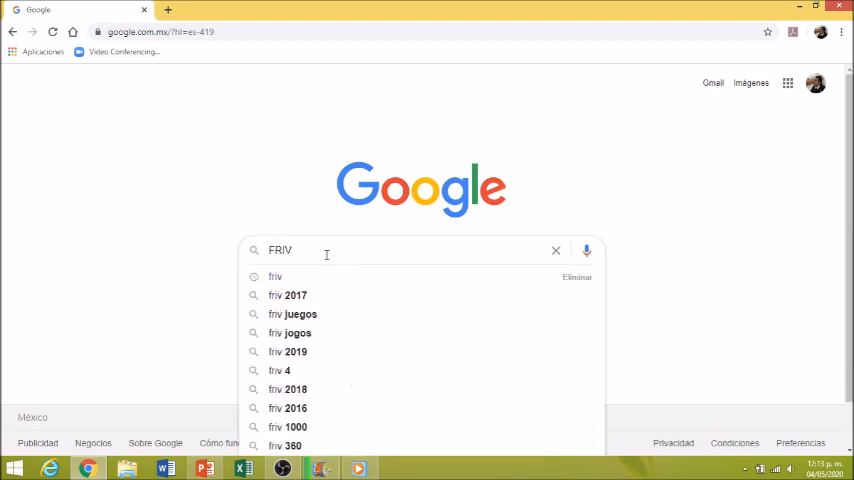
type("JUEGOS")
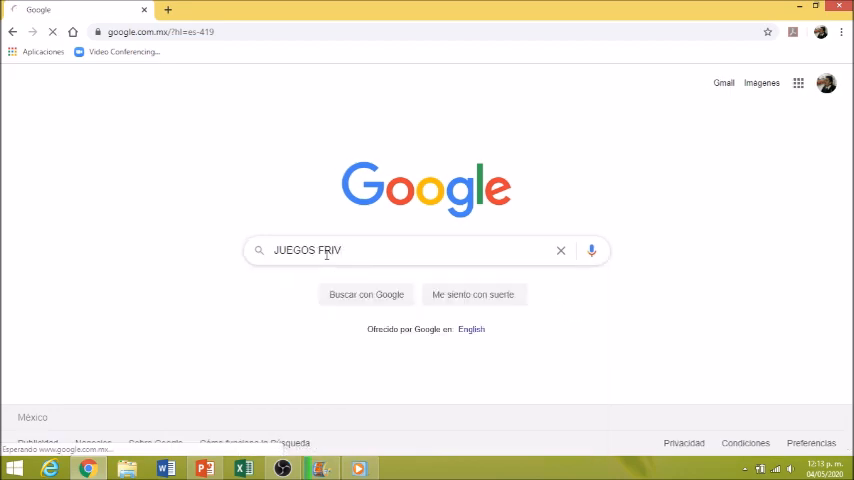
key("Return")
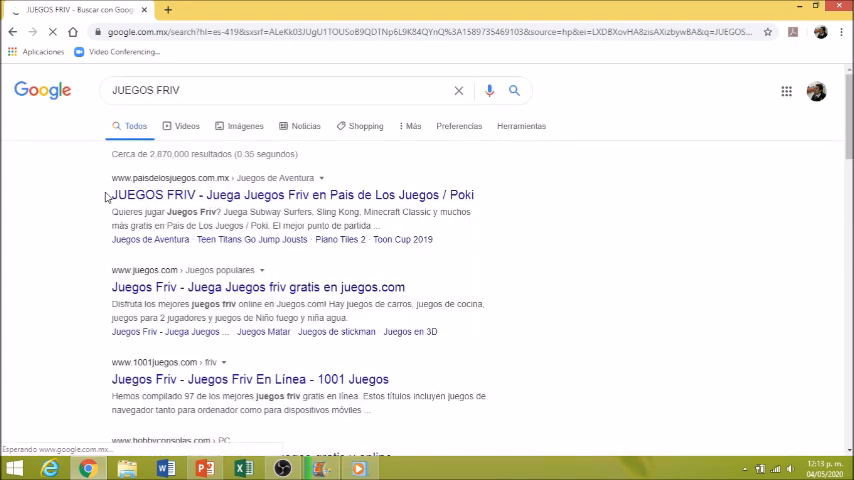
mouse_move(276, 194)
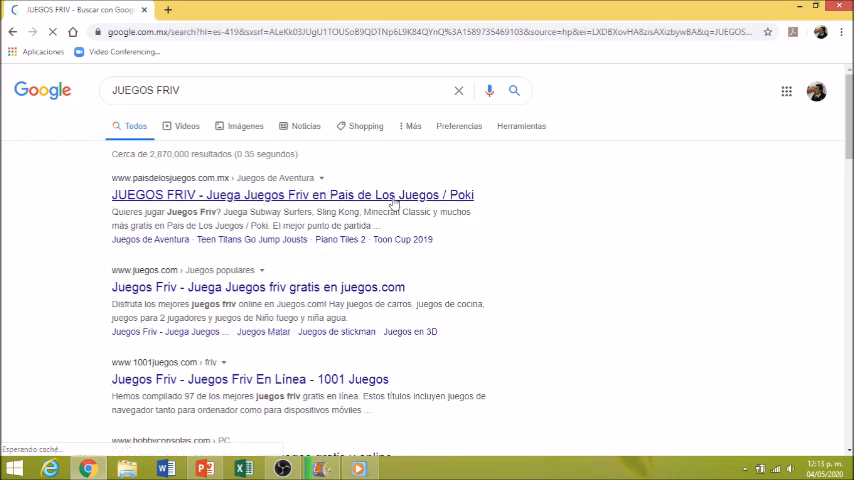
scroll("down", 3)
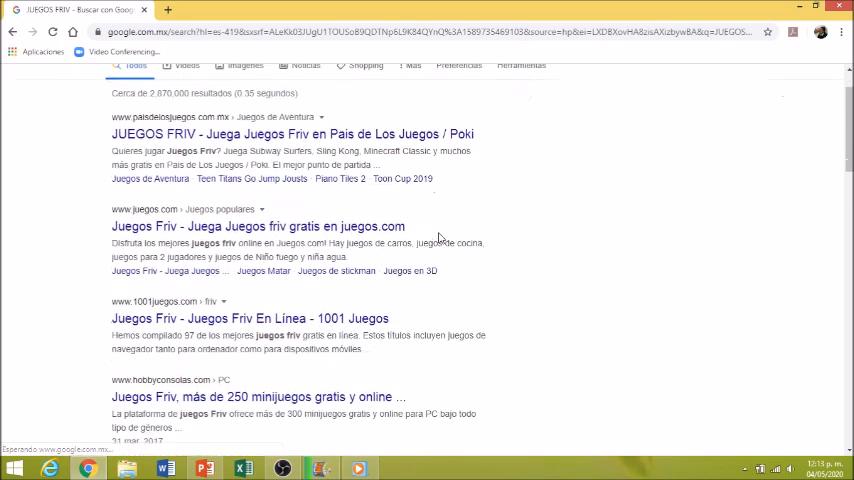
scroll("down", 3)
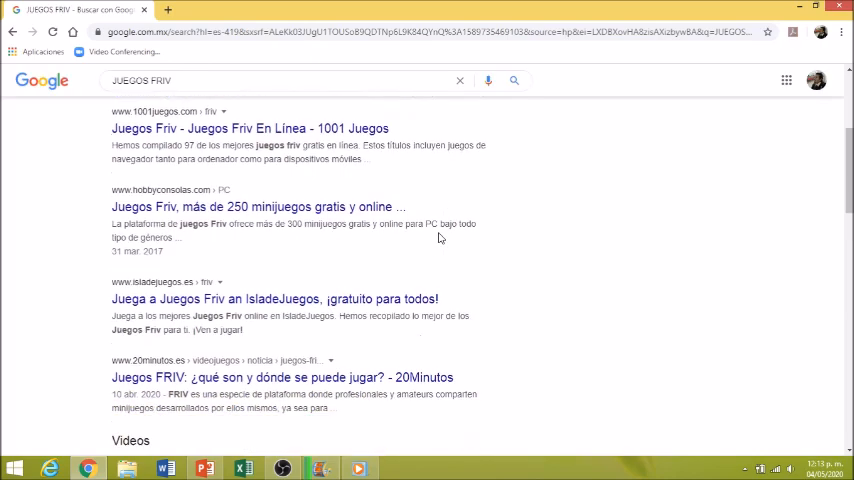
scroll("down", 3)
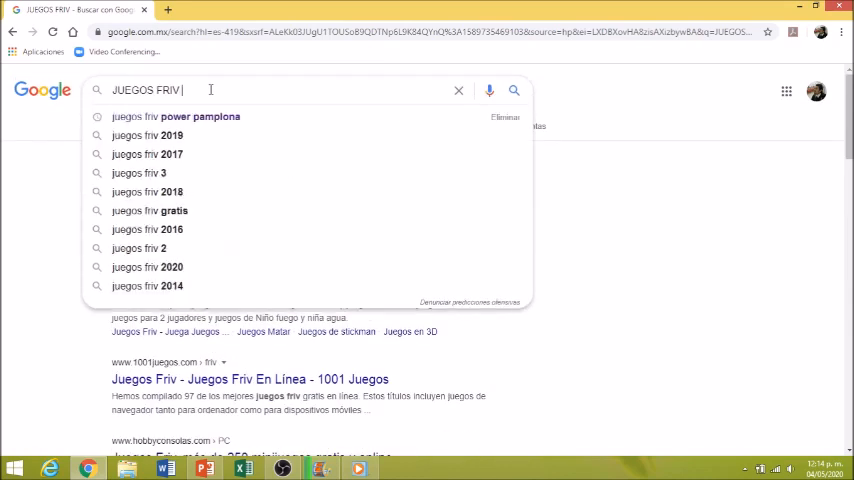
Search again for 'FRIV.COM' instead
type("F")
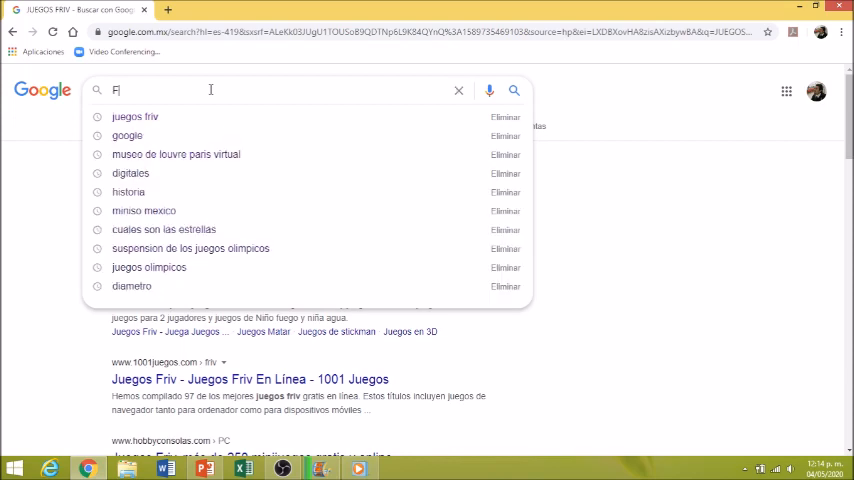
type("RIV.COM")
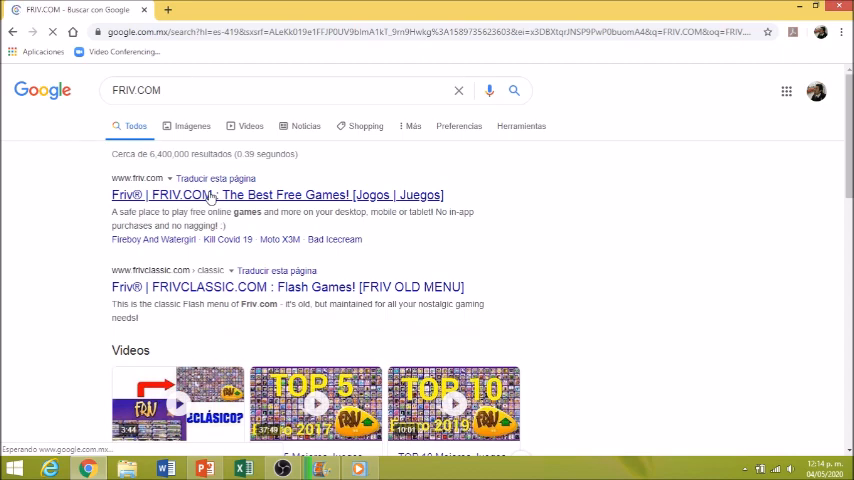
Open friv.com from the results and head back toward the presentation
left_click(176, 194)
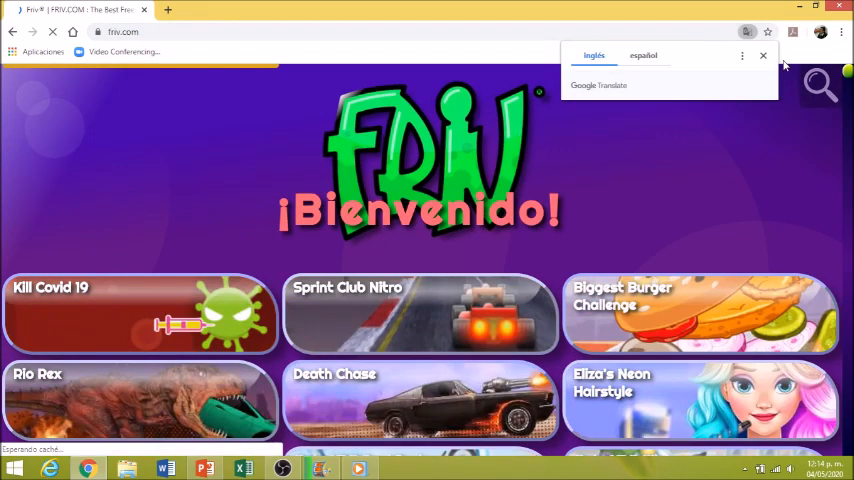
left_click(762, 56)
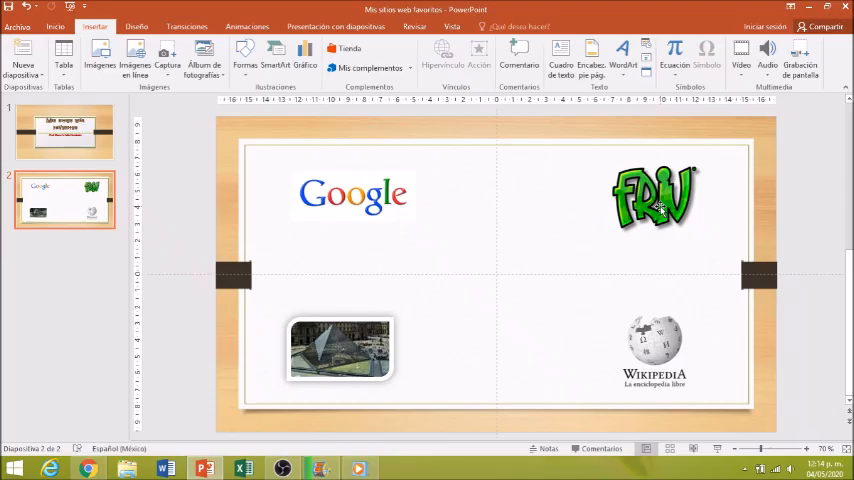
Select the Friv logo and start its hyperlink to friv.com
left_click(656, 202)
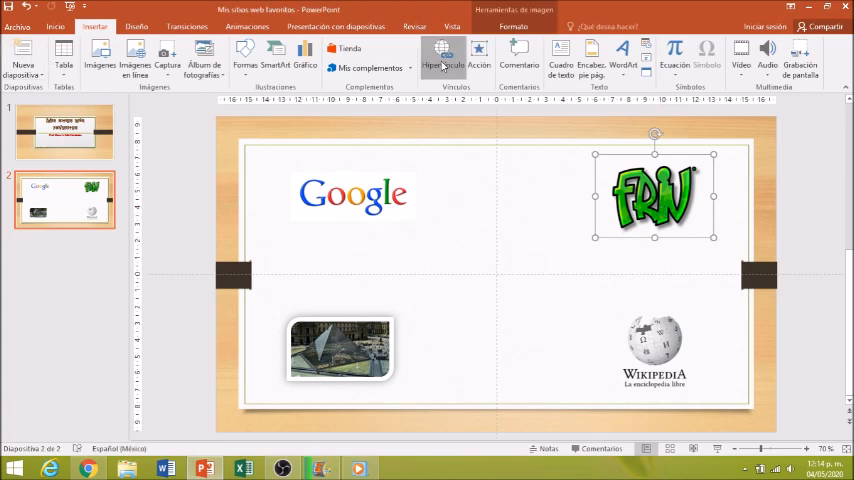
left_click(440, 48)
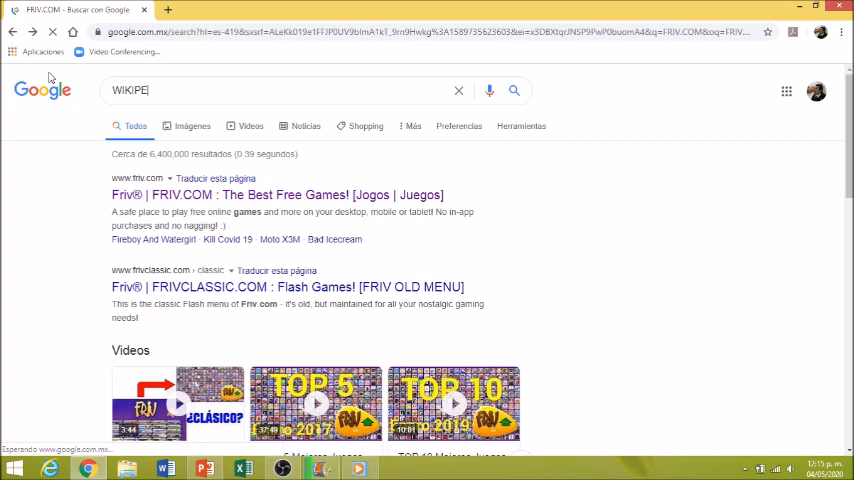
Search 'wikipedia', open the Spanish Wikipedia Portada and select its web address
type("FRIV.COM")
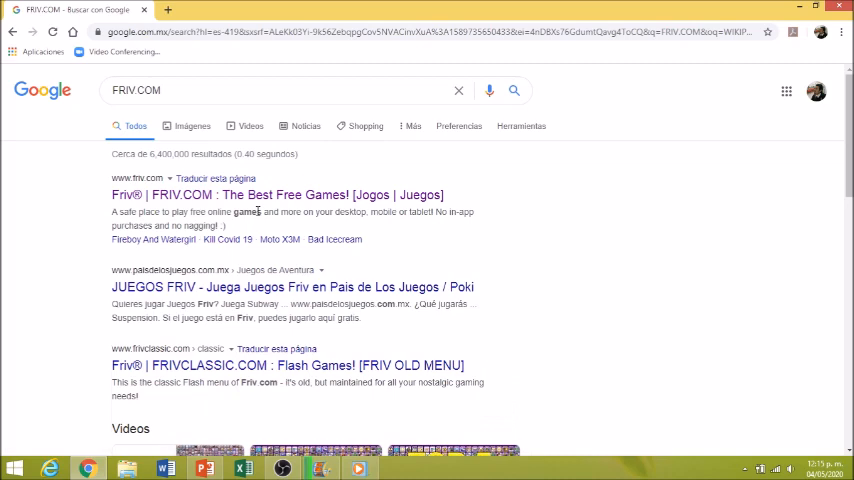
left_click(160, 88)
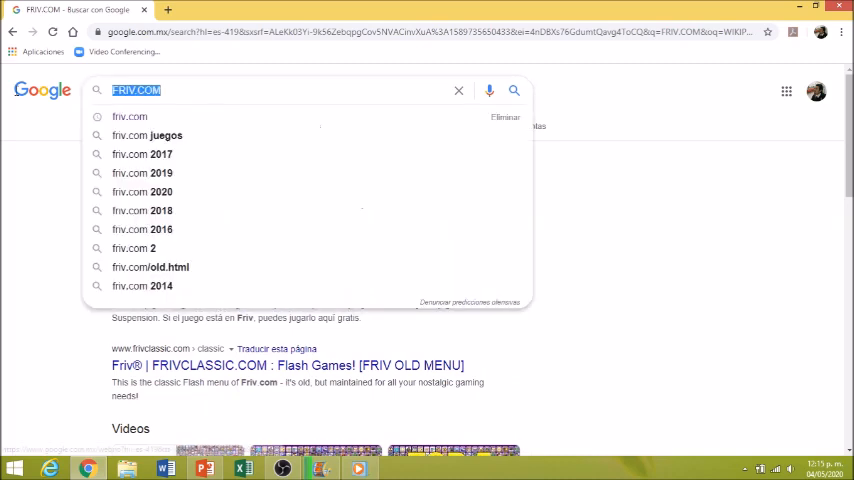
mouse_move(24, 96)
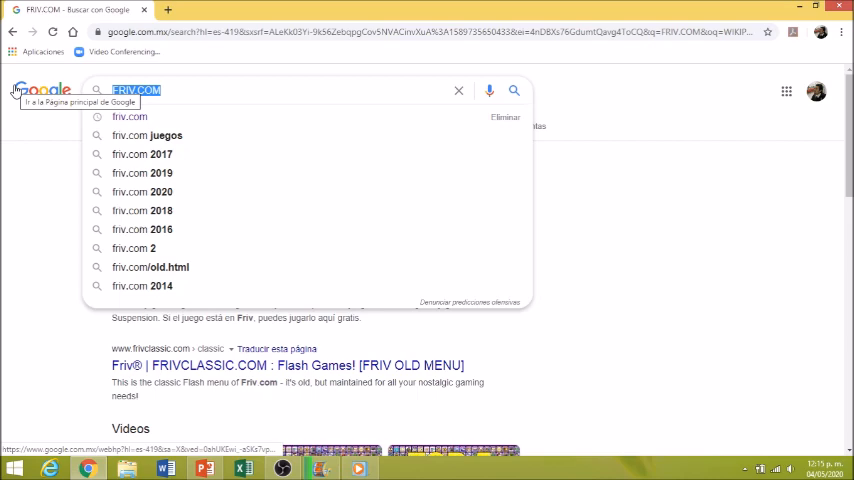
type("wikipedia")
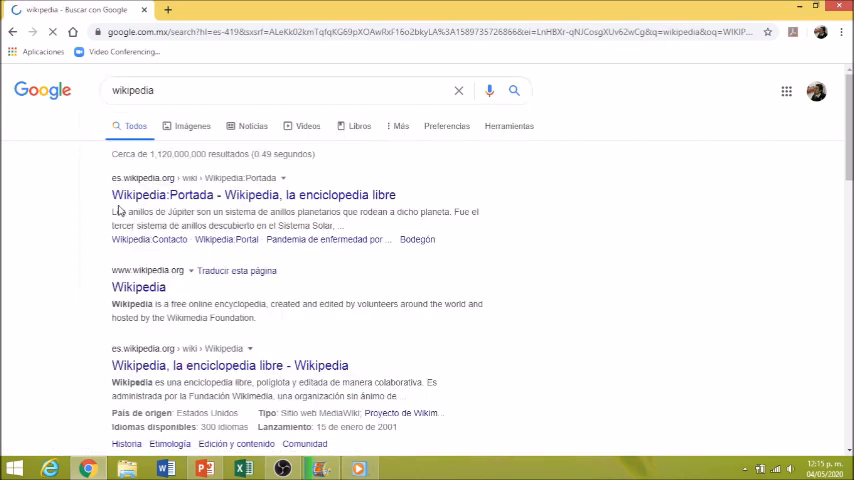
mouse_move(330, 196)
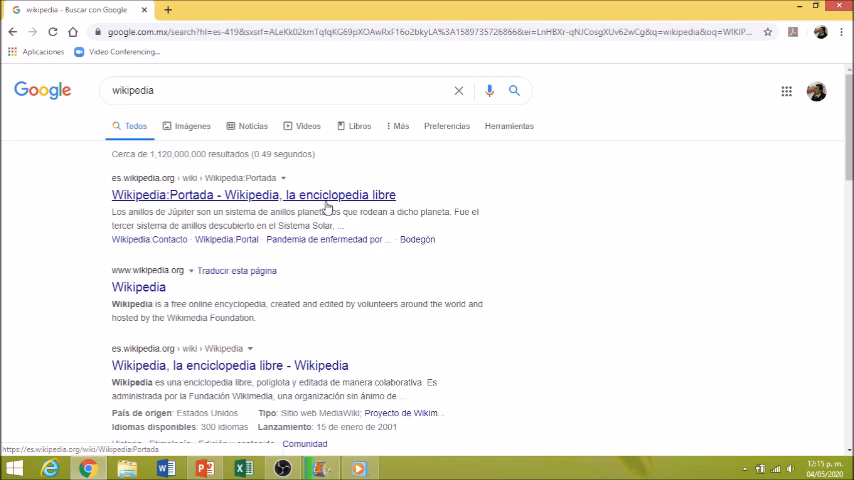
left_click(250, 196)
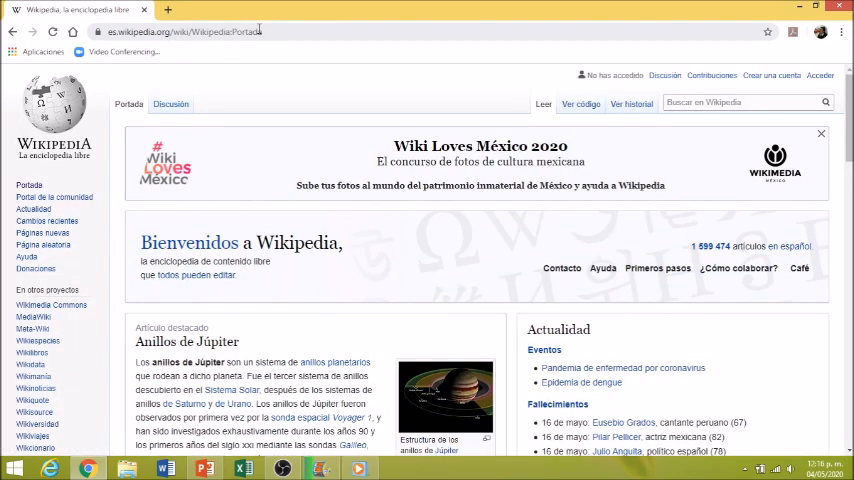
left_click(252, 32)
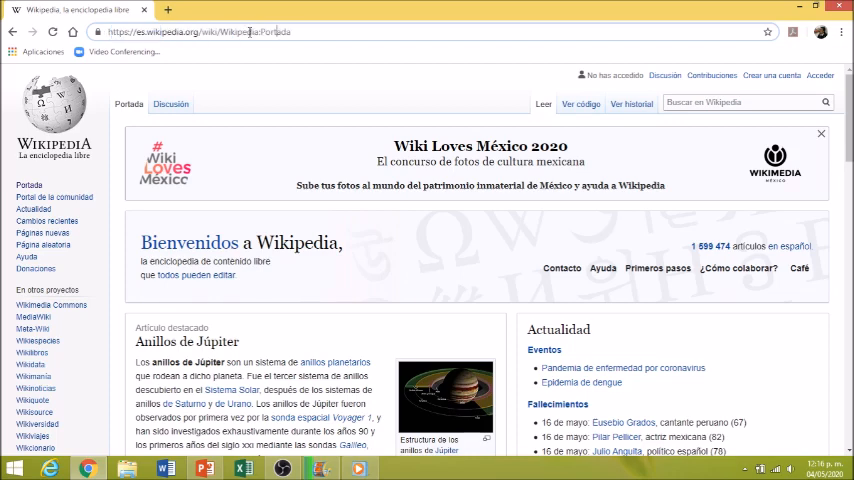
left_click(200, 32)
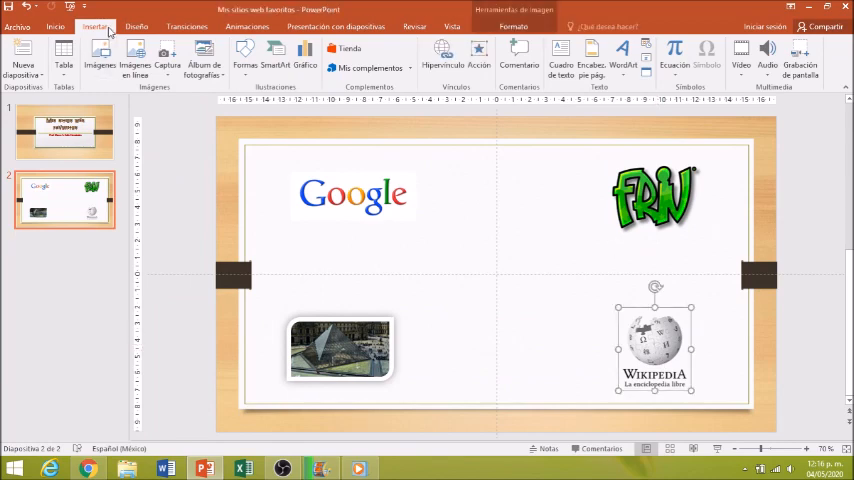
left_click(438, 48)
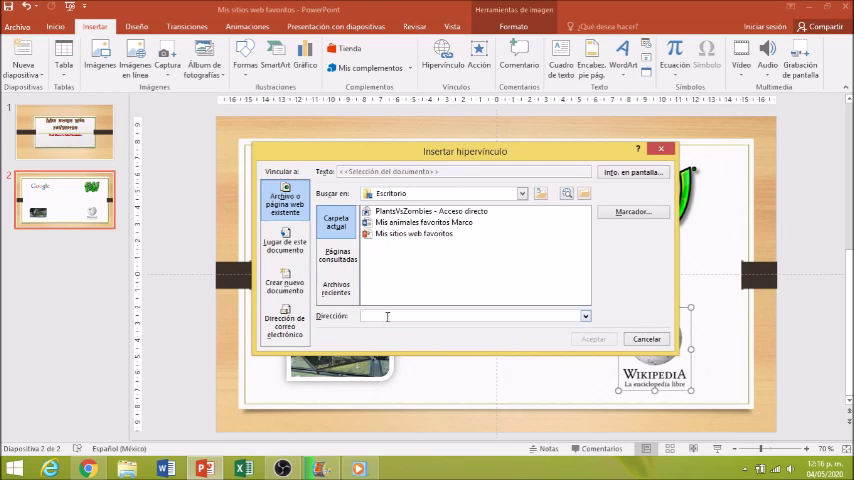
type("https://es.wikipedia.org/wiki/Wikipedia:Portada")
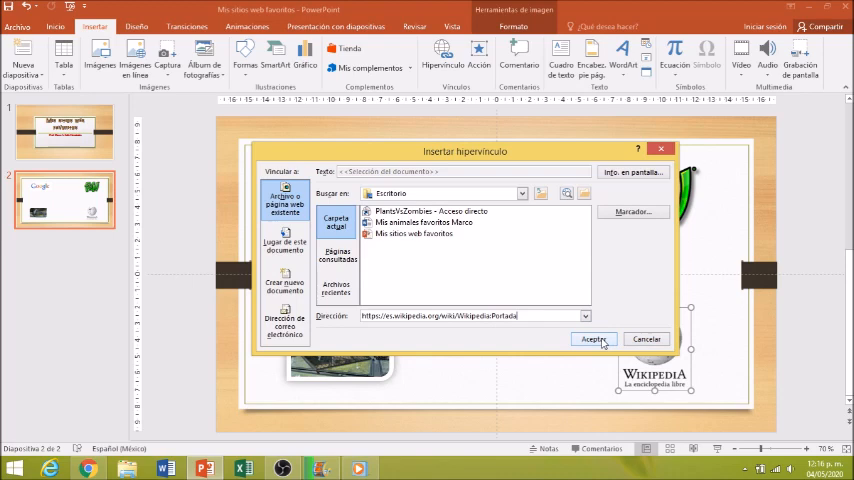
left_click(594, 338)
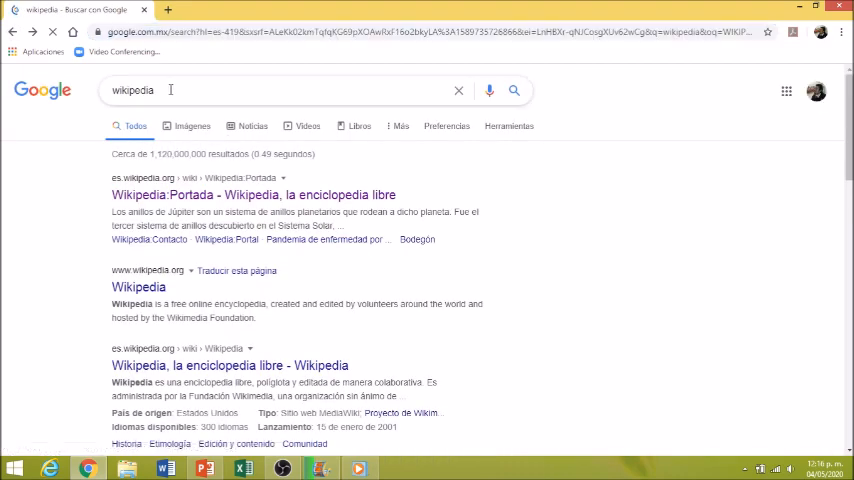
Search Google for the virtual Louvre museum tour ('museo de louvre paris virtual')
type("MUS")
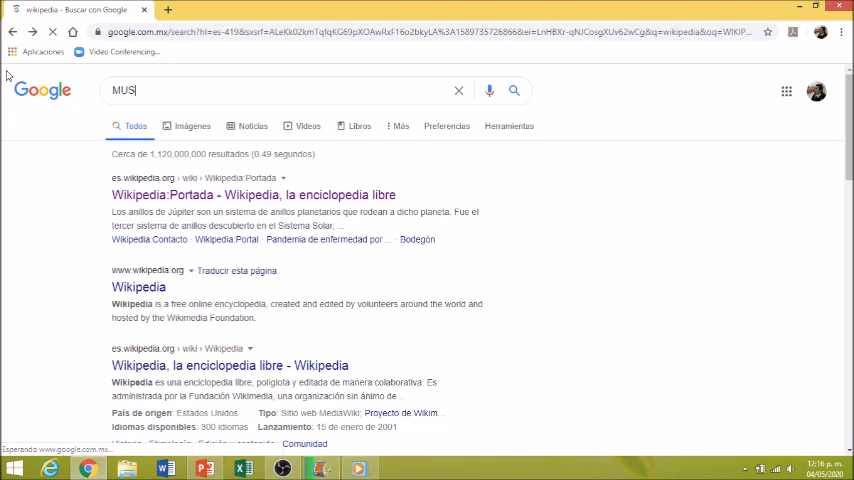
type("wikipedia")
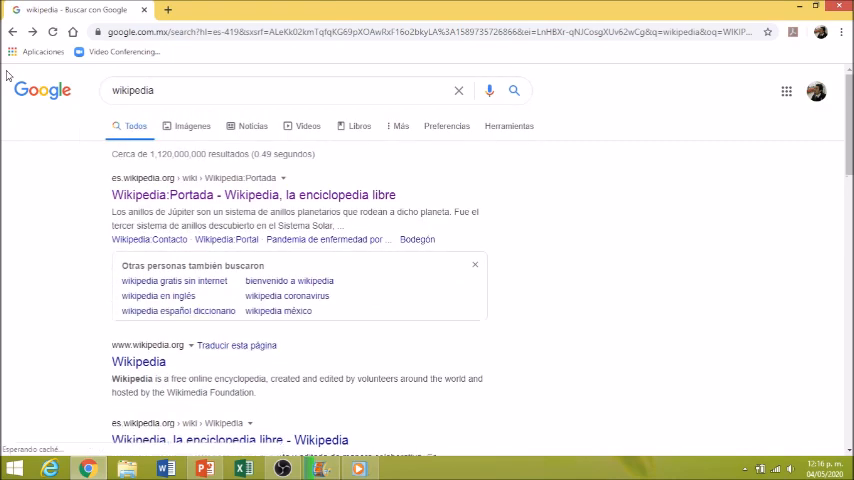
left_click(458, 90)
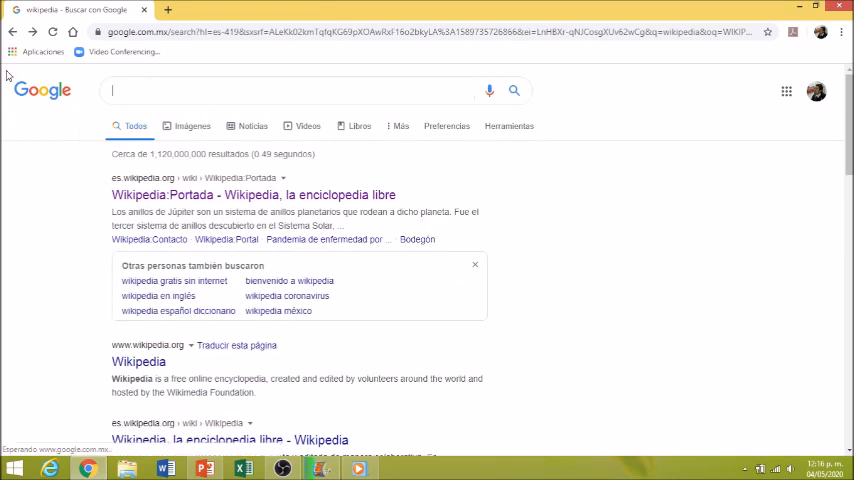
type("MUS")
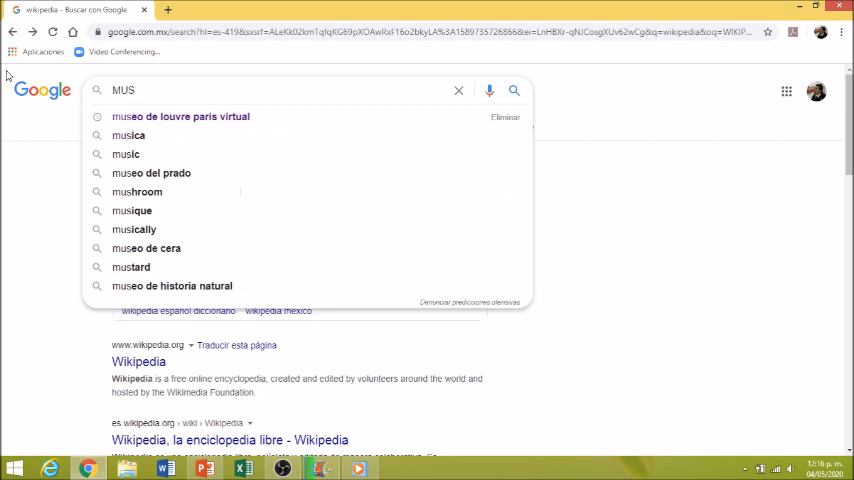
left_click(180, 116)
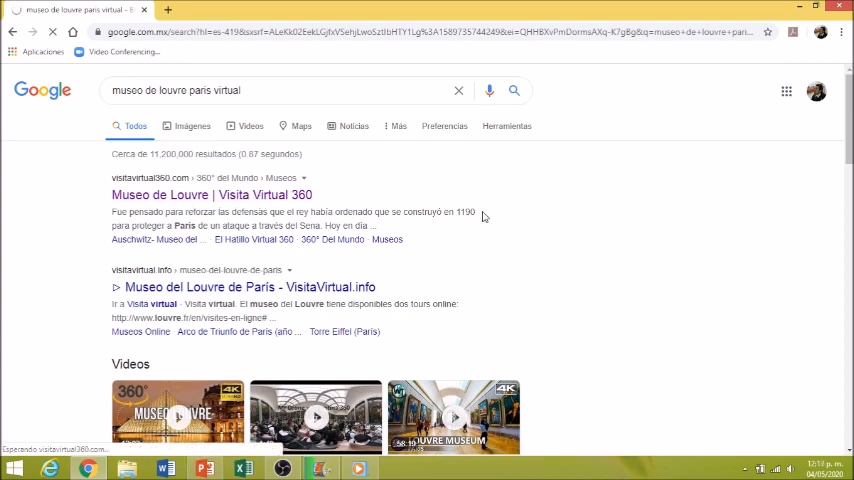
Visit the VisitaVirtual360 Louvre page, dismiss its Instagram popup and return to the results
left_click(210, 196)
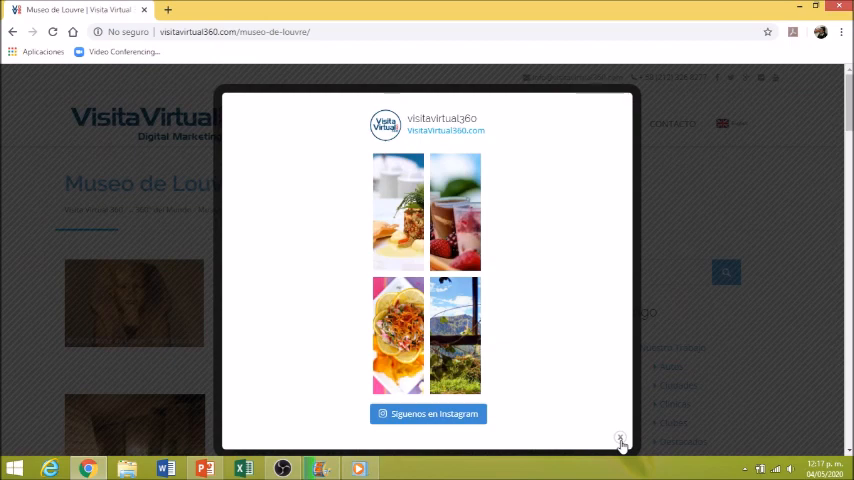
left_click(620, 440)
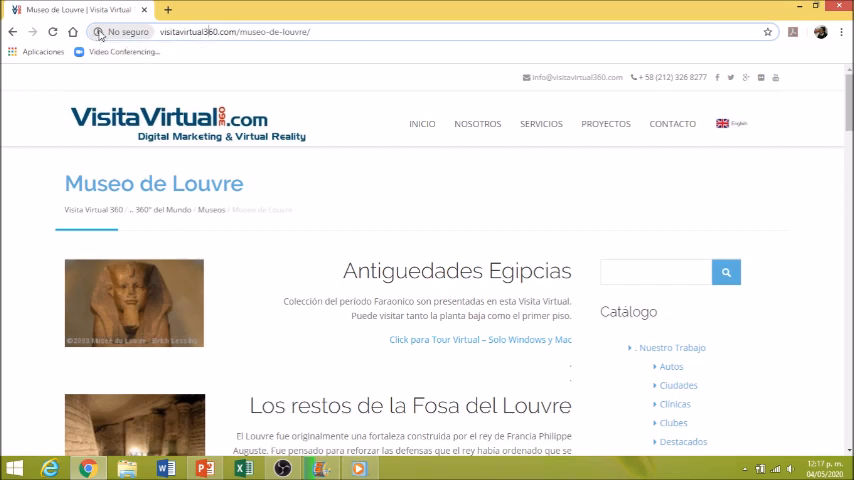
left_click(100, 32)
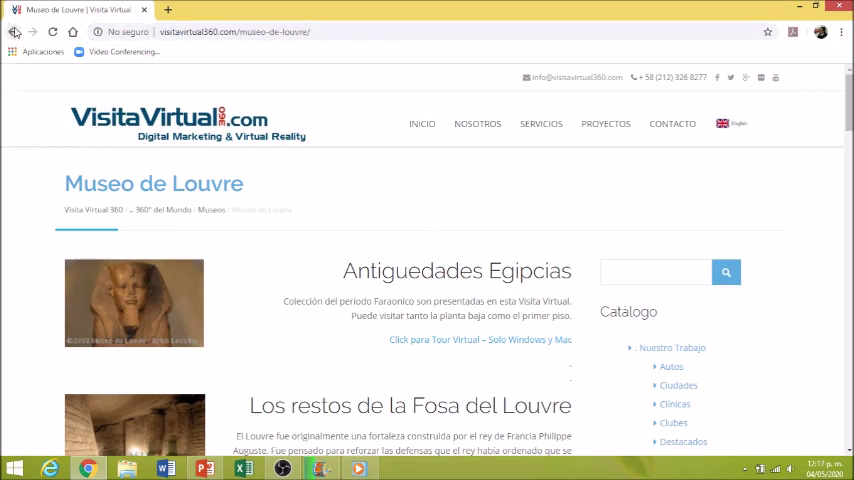
left_click(24, 32)
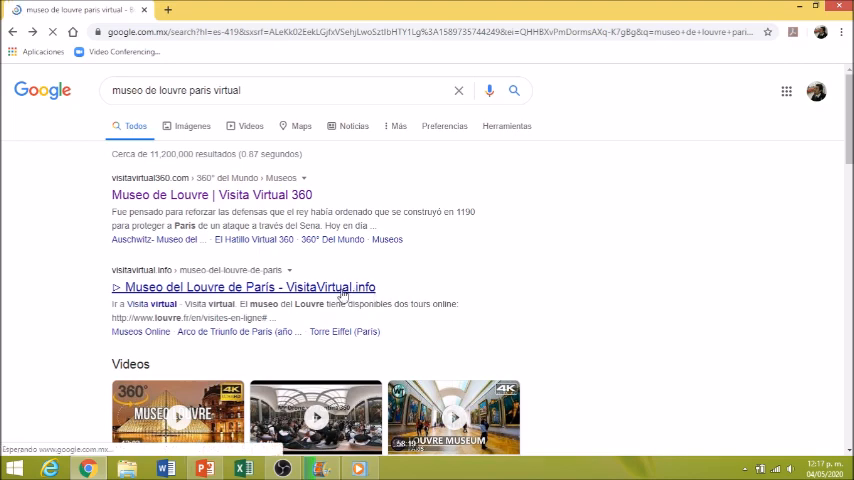
Open the visitavirtual.info 'Museo del Louvre de París' result and copy its address
left_click(242, 288)
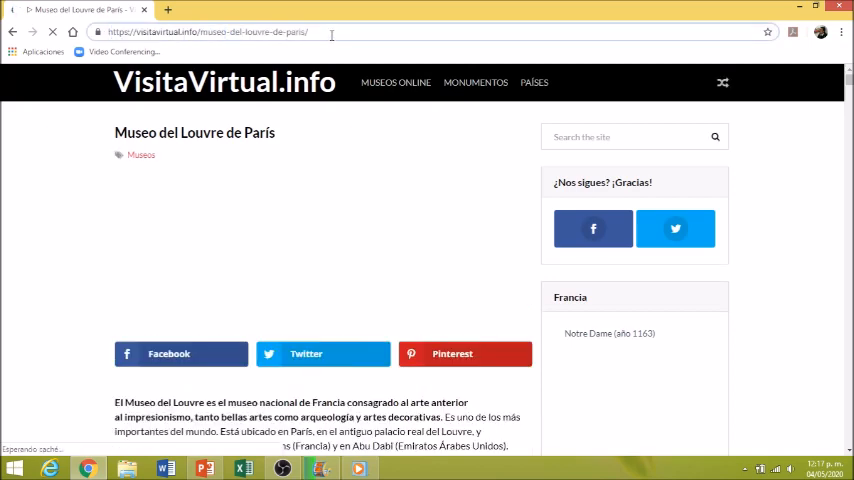
right_click(160, 32)
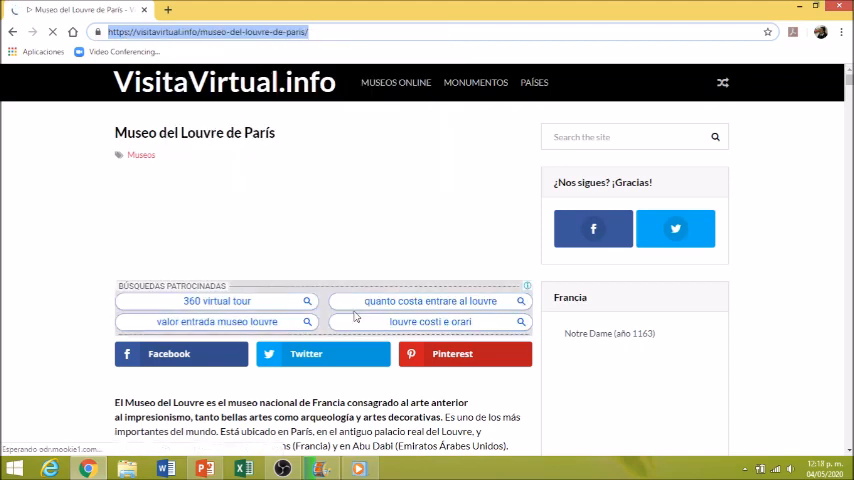
scroll("down", 3)
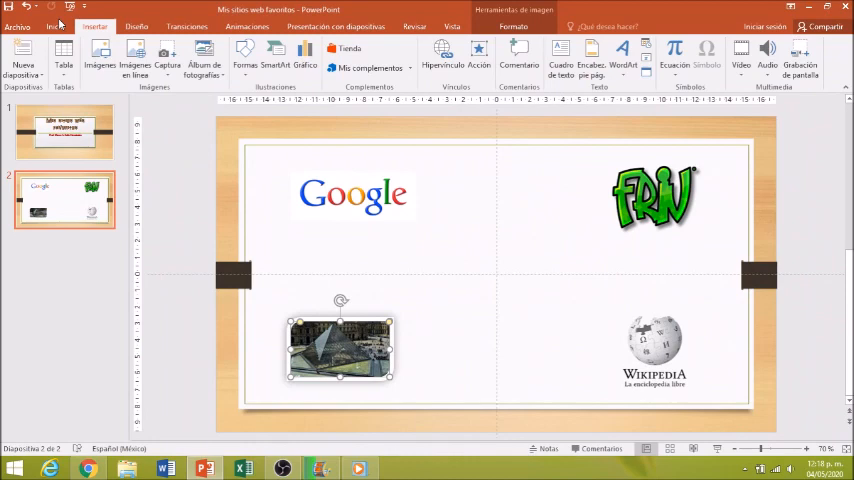
left_click(448, 56)
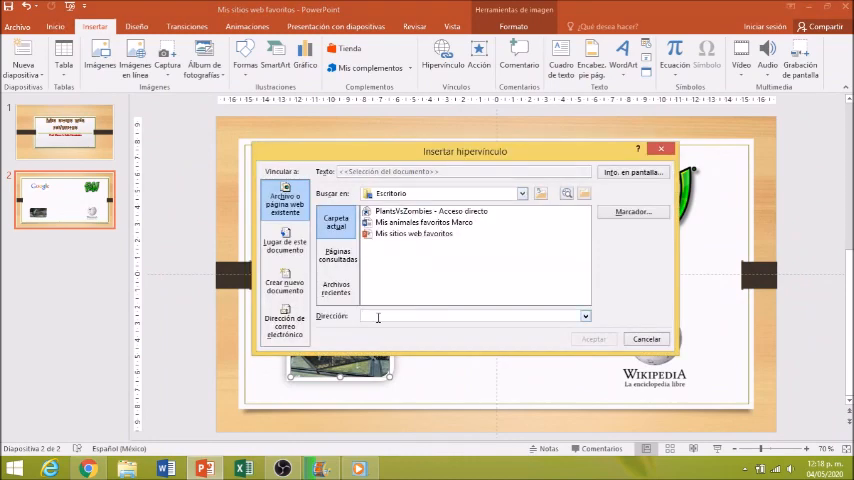
type("https://visitavirtual.info/museo-del-louvre-de-paris/")
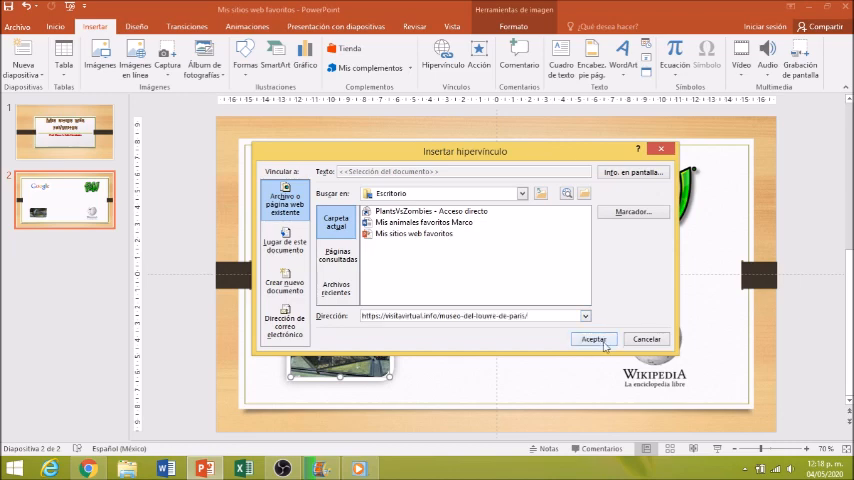
left_click(594, 338)
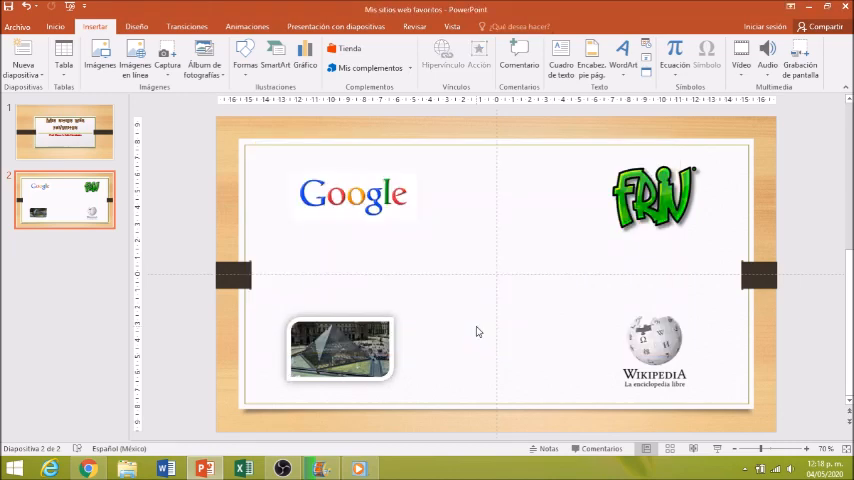
mouse_move(332, 258)
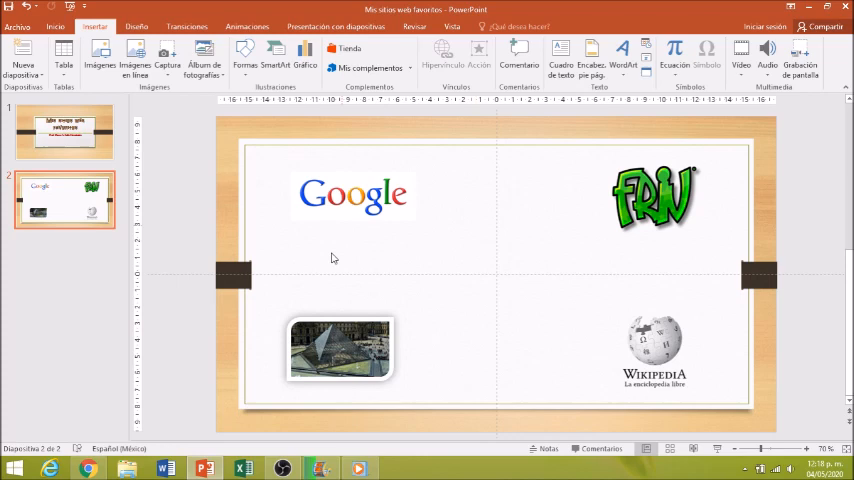
mouse_move(370, 218)
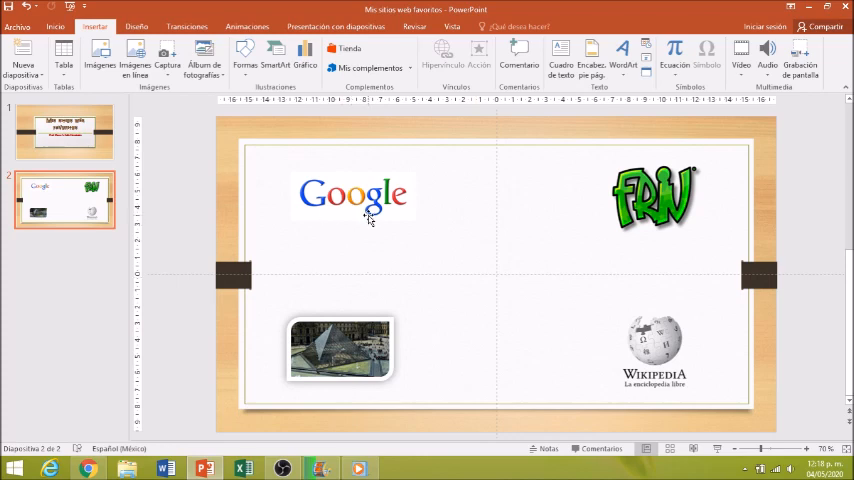
Select the Wikipedia logo and return to the title slide
left_click(352, 192)
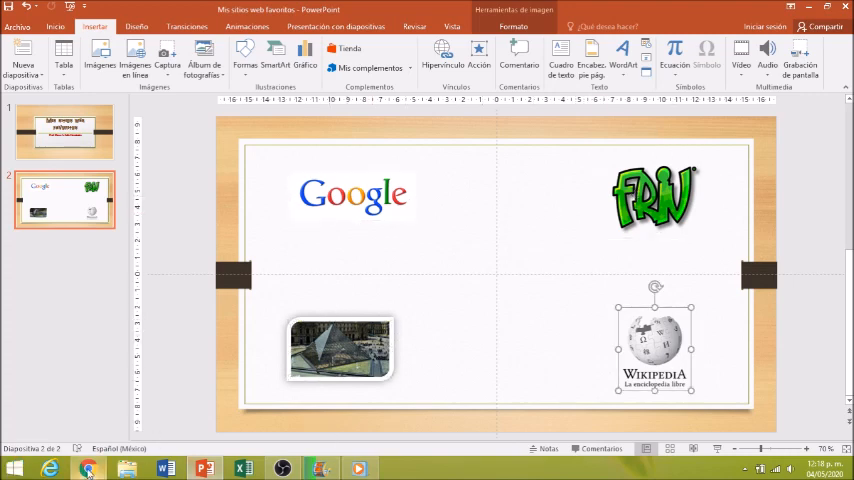
left_click(88, 464)
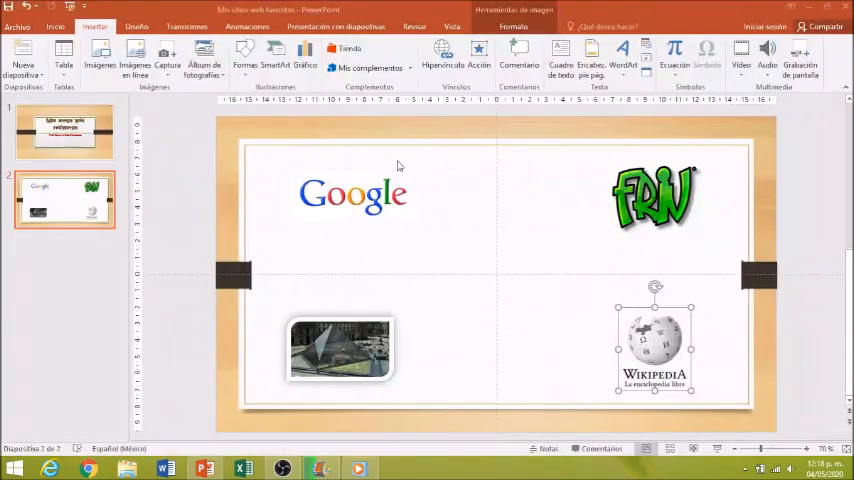
left_click(62, 136)
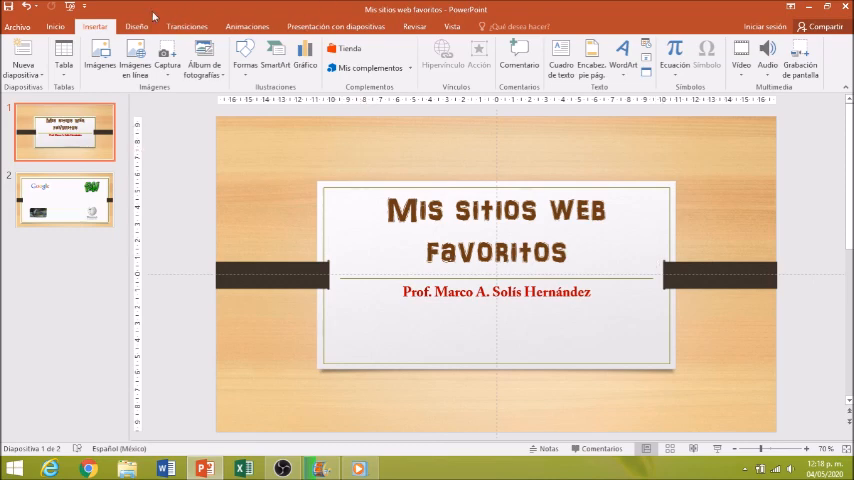
mouse_move(76, 16)
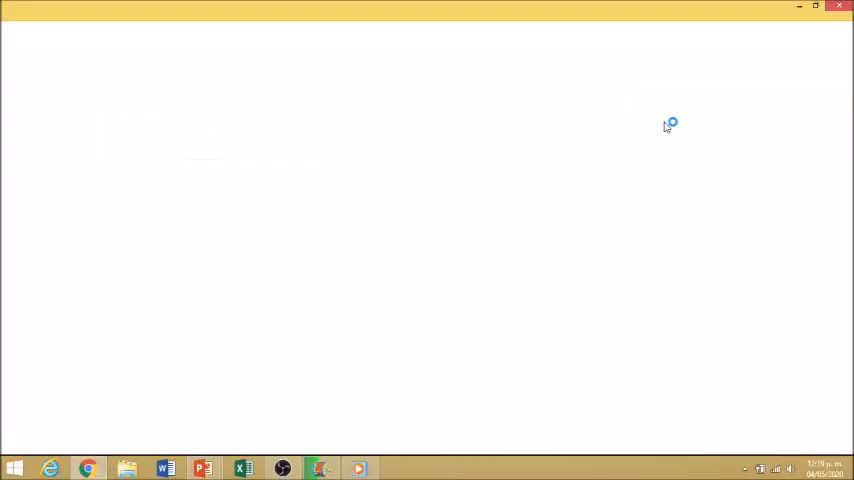
Review Friv.com and the Spanish Wikipedia opened by the links, then close Chrome
left_click(88, 464)
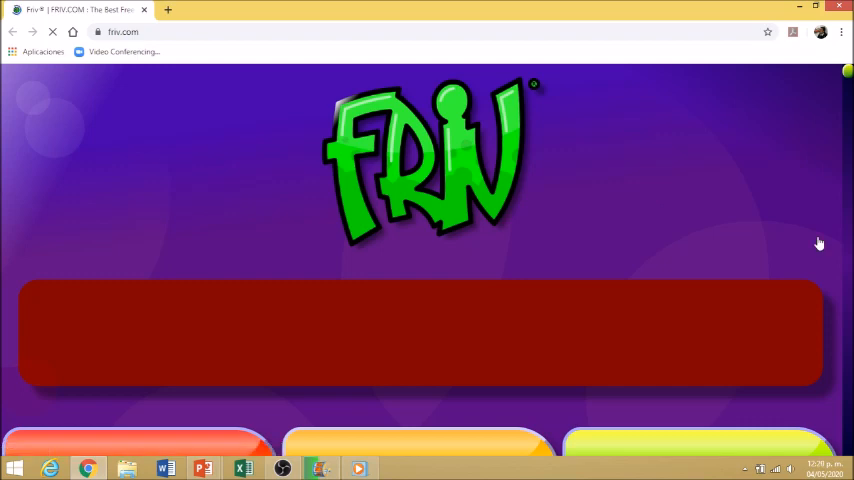
mouse_move(394, 260)
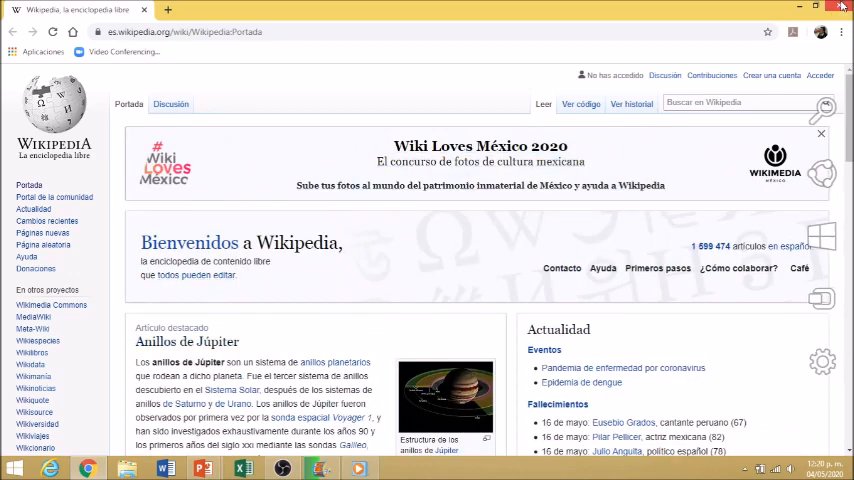
left_click(208, 468)
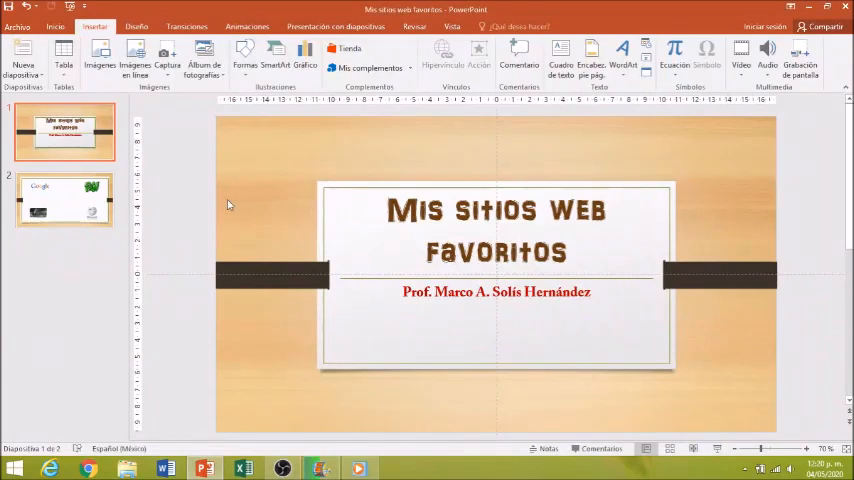
left_click(64, 200)
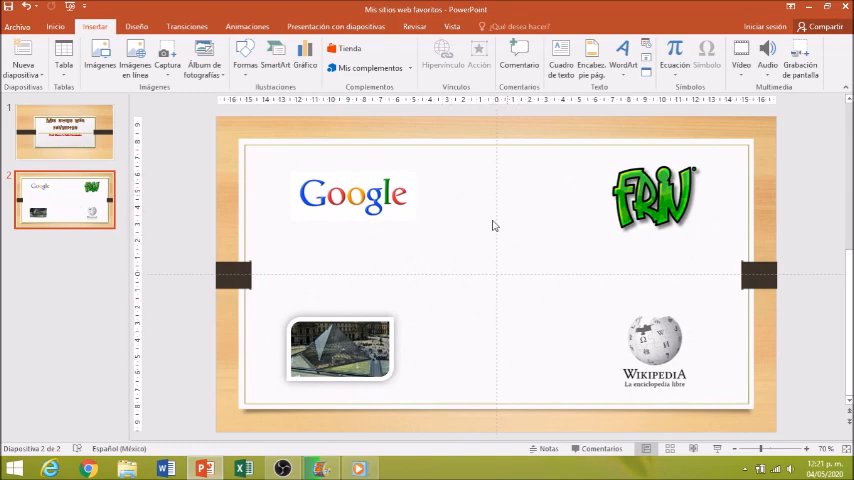
mouse_move(516, 204)
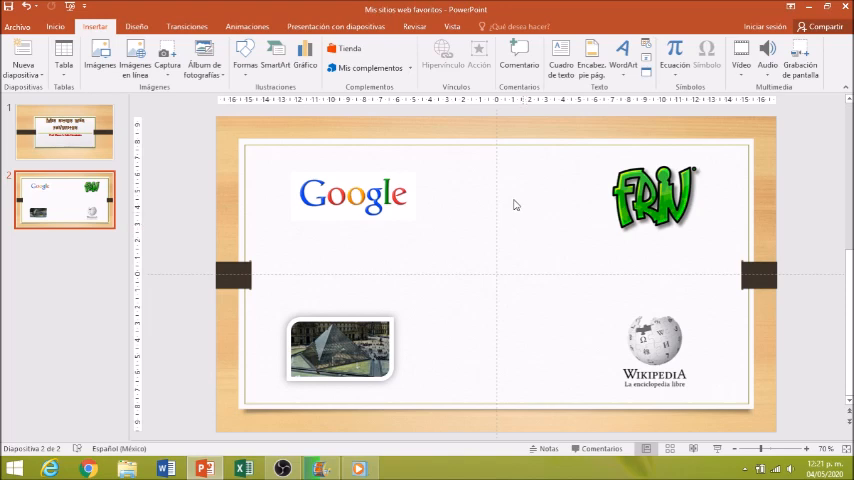
mouse_move(464, 350)
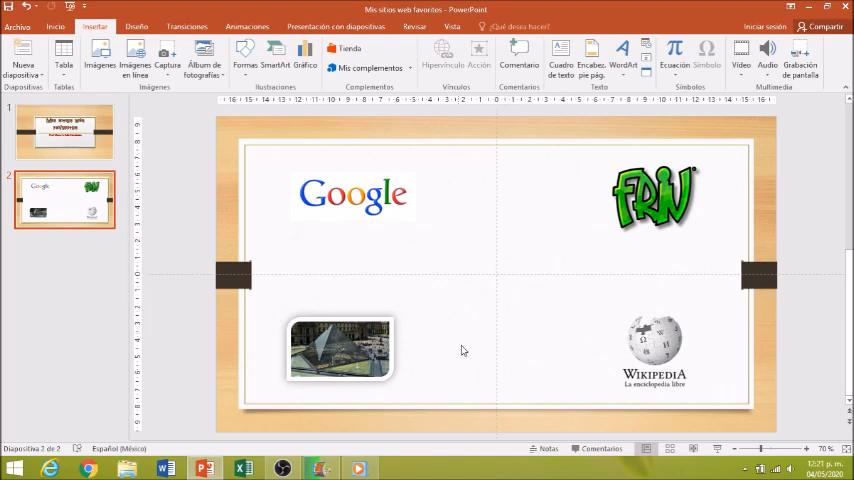
mouse_move(522, 330)
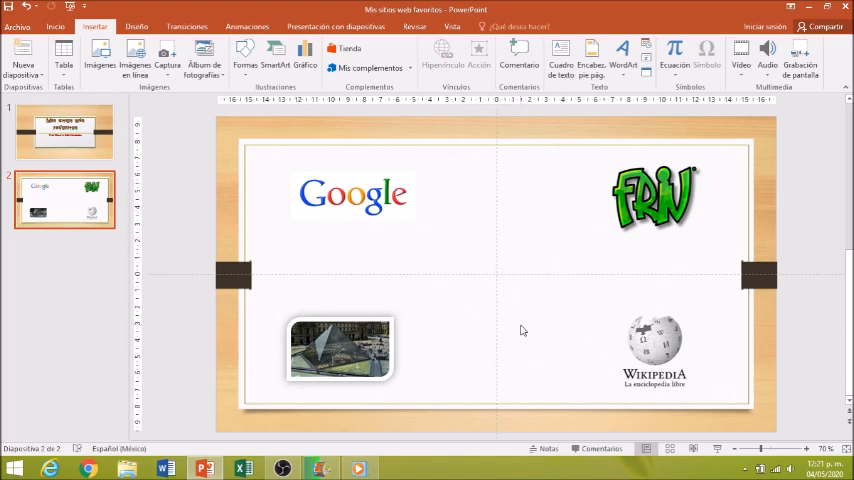
mouse_move(514, 228)
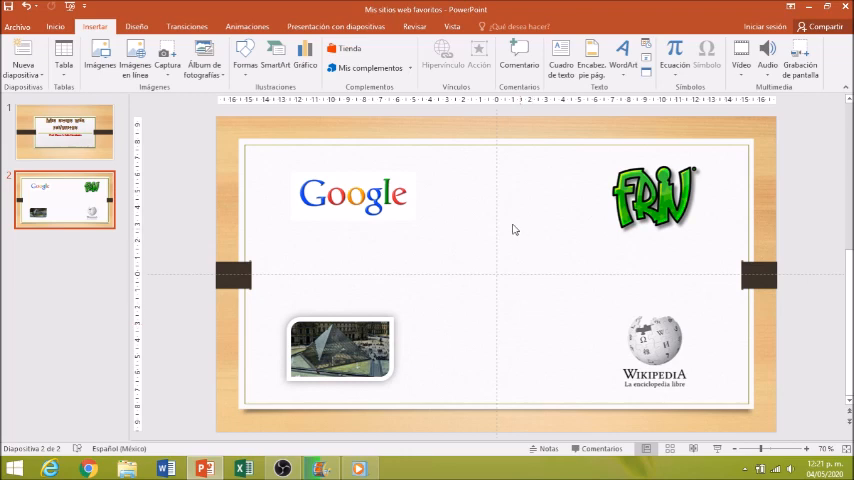
mouse_move(526, 340)
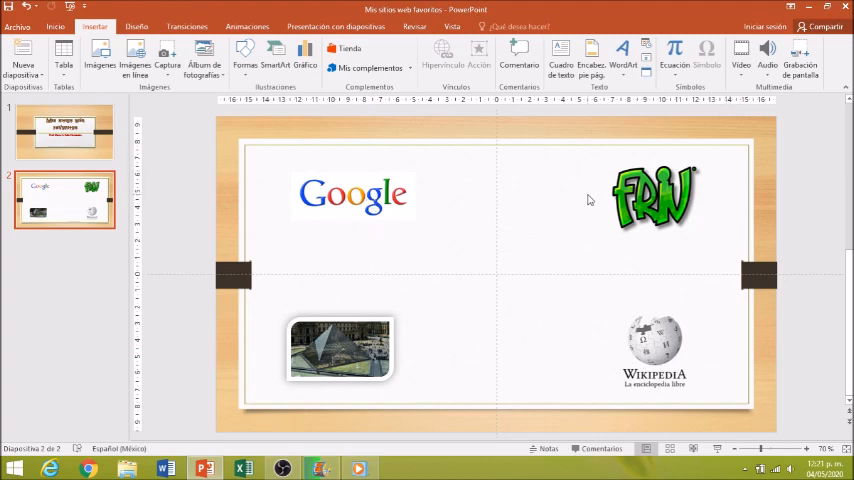
mouse_move(512, 170)
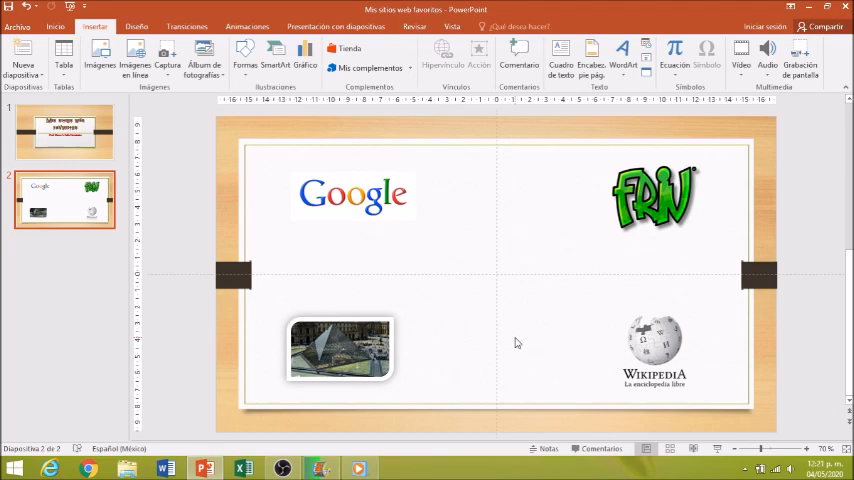
mouse_move(382, 288)
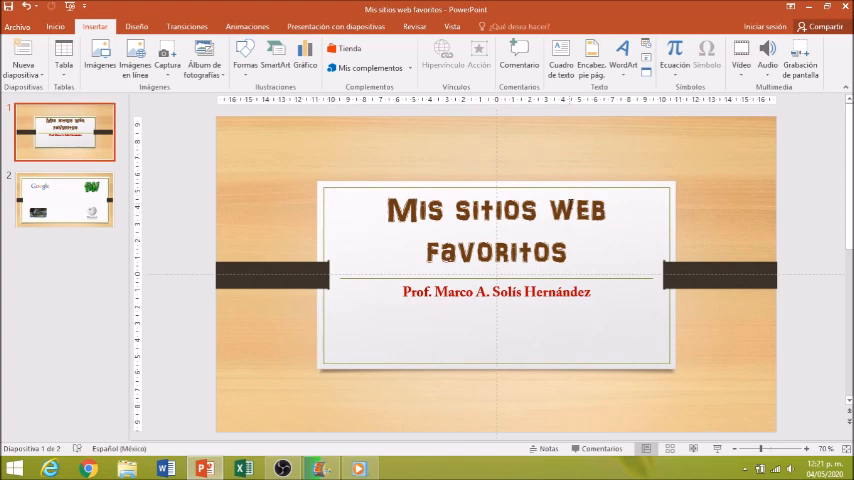
mouse_move(250, 200)
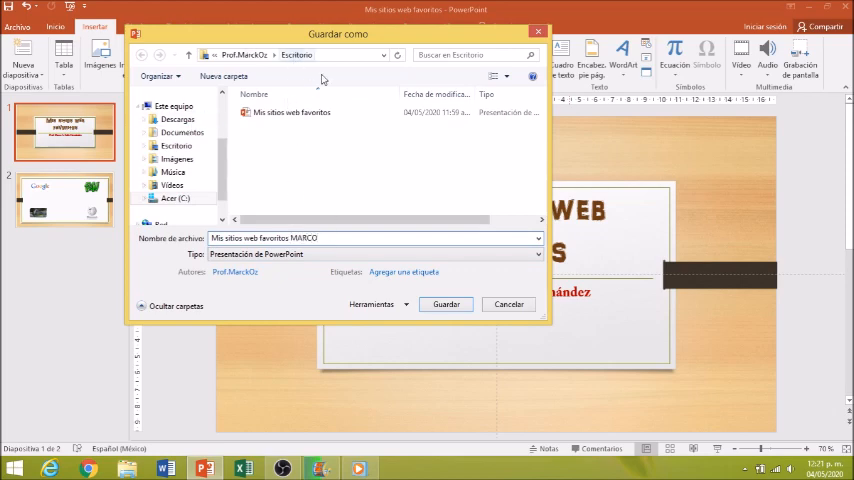
Save the presentation under a new name in the Escritorio folder
left_click(444, 304)
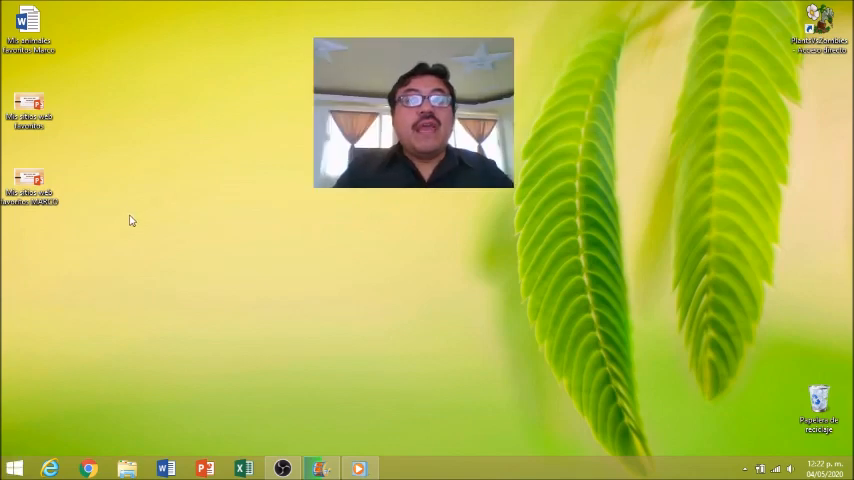
Drag the newly saved presentation icon to the top row of the desktop
left_click(30, 180)
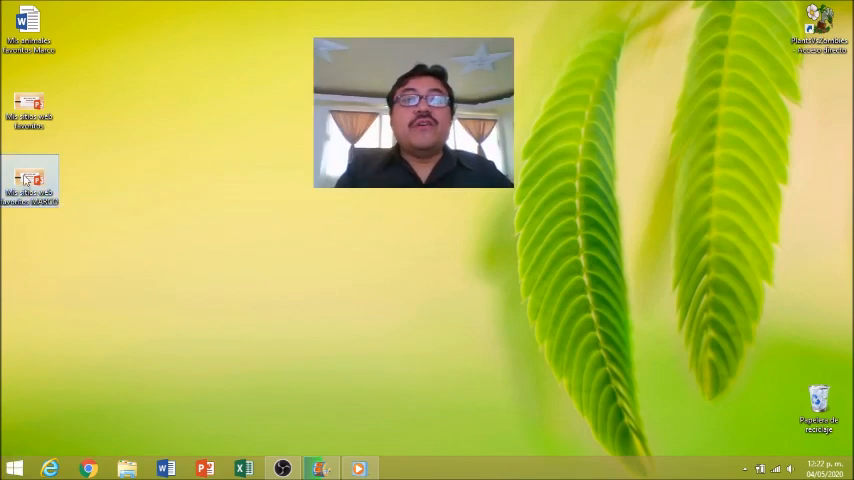
left_click_drag(32, 180, 150, 28)
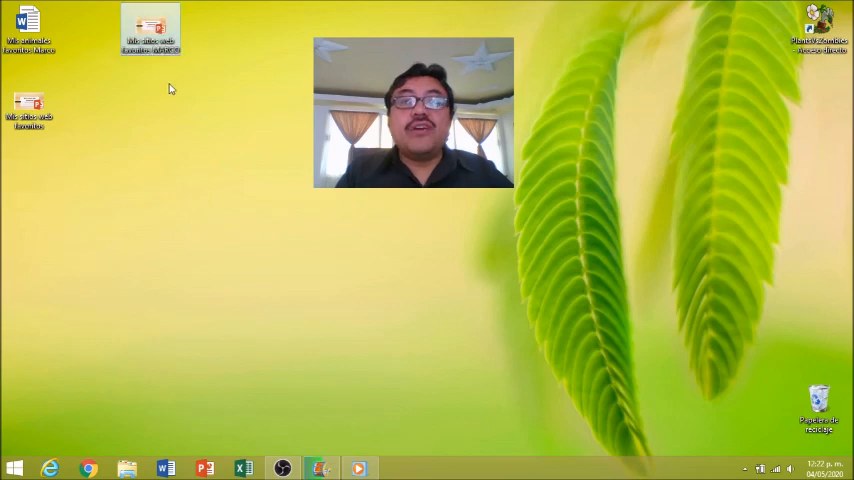